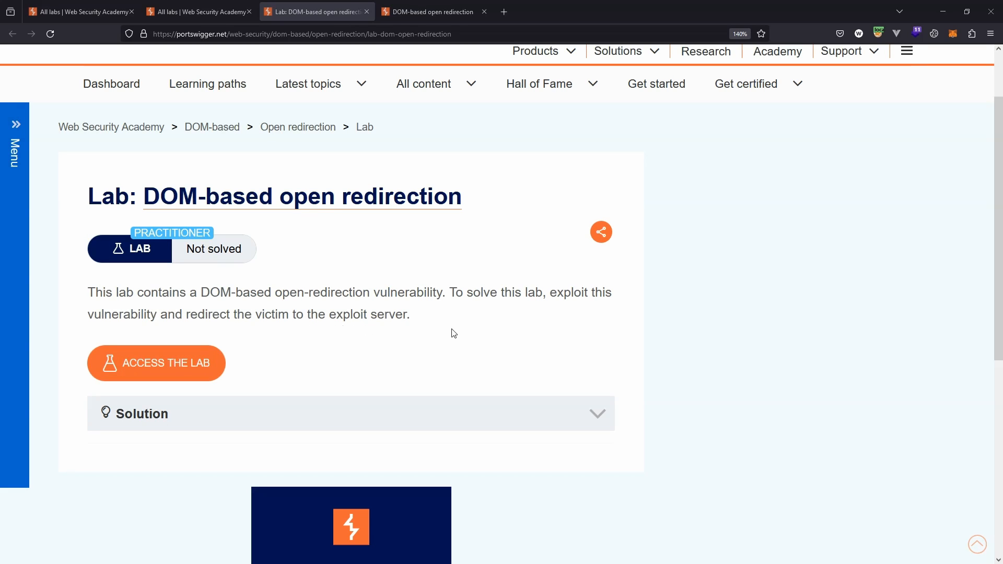
mouse_move(102, 422)
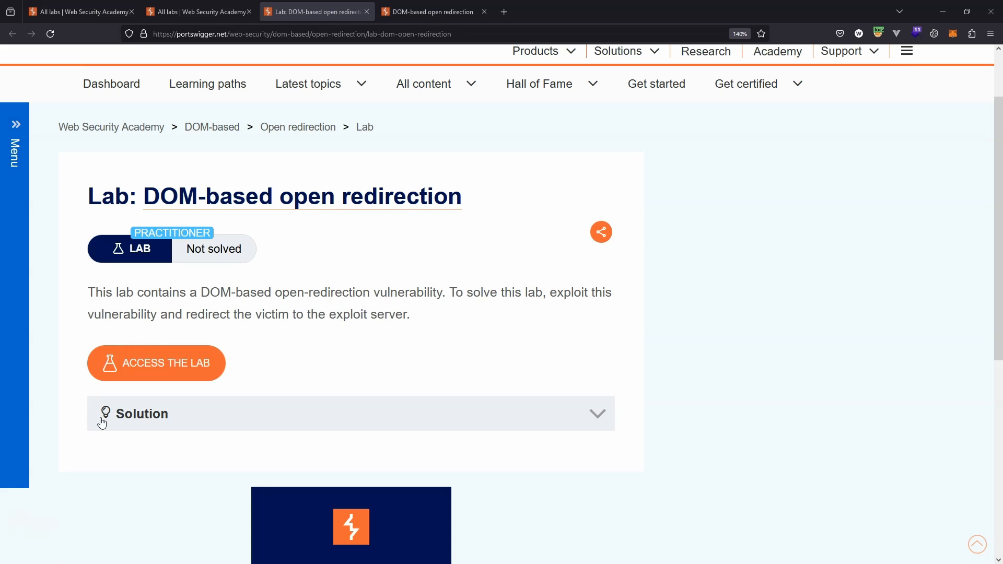
mouse_move(232, 450)
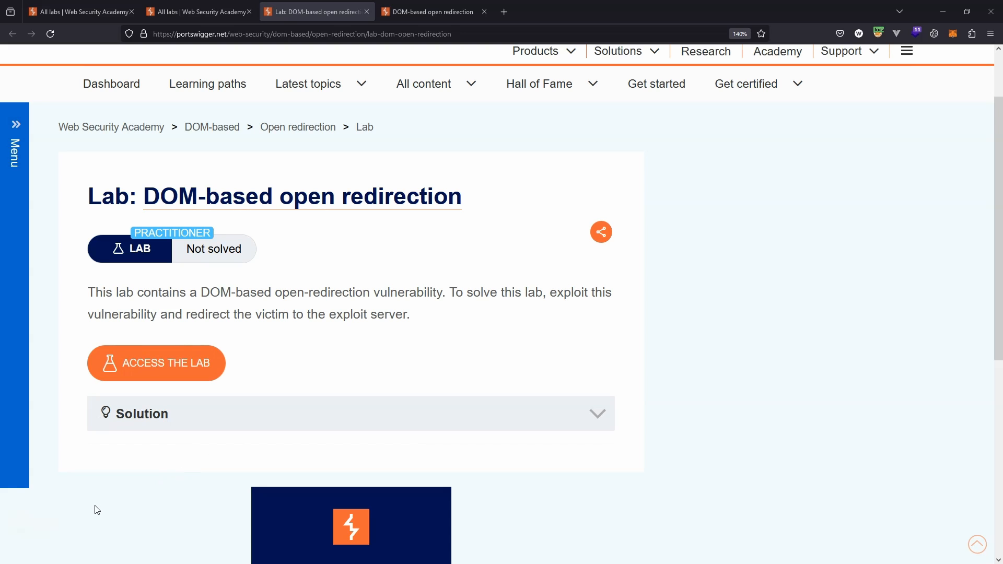
mouse_move(86, 499)
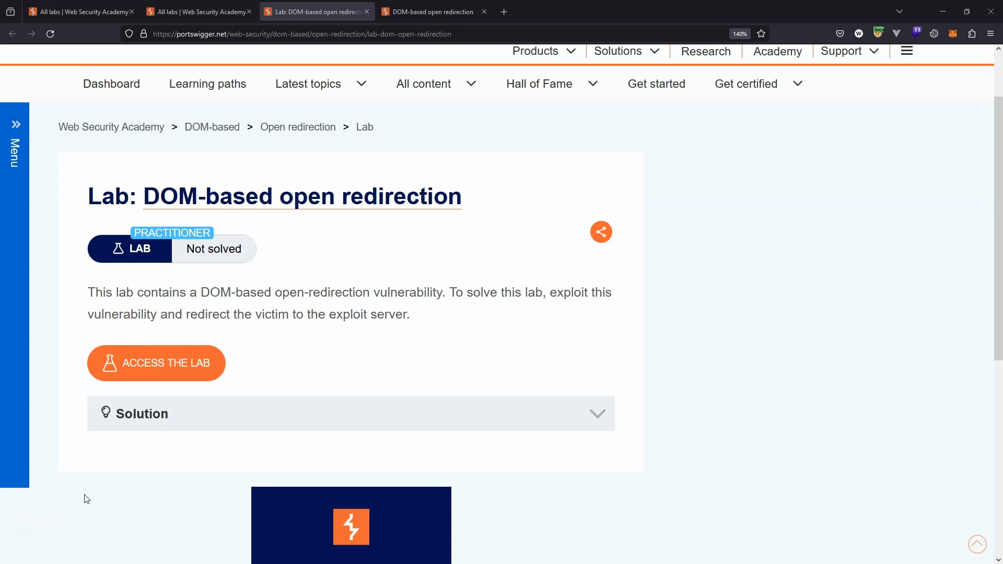
mouse_move(75, 512)
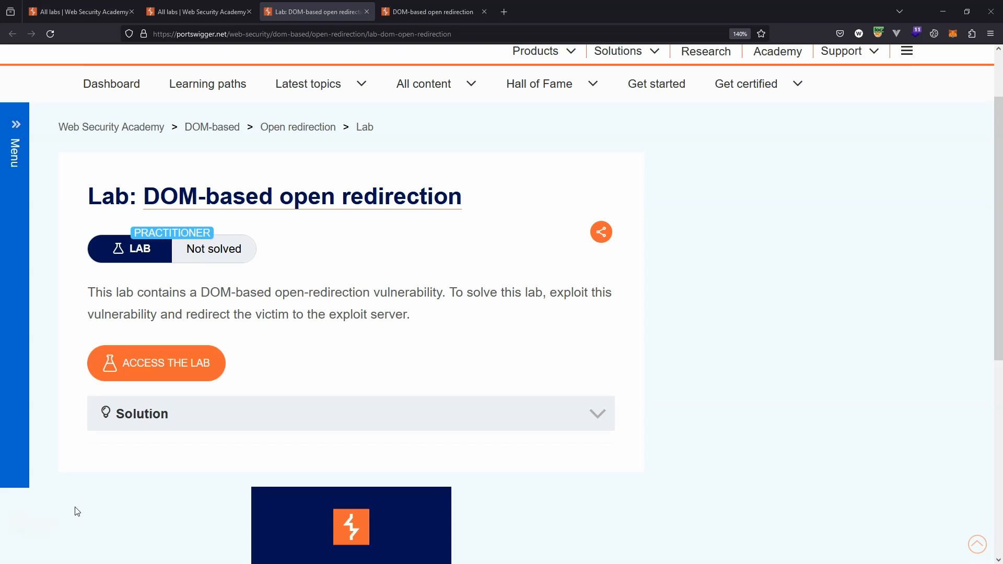
mouse_move(72, 510)
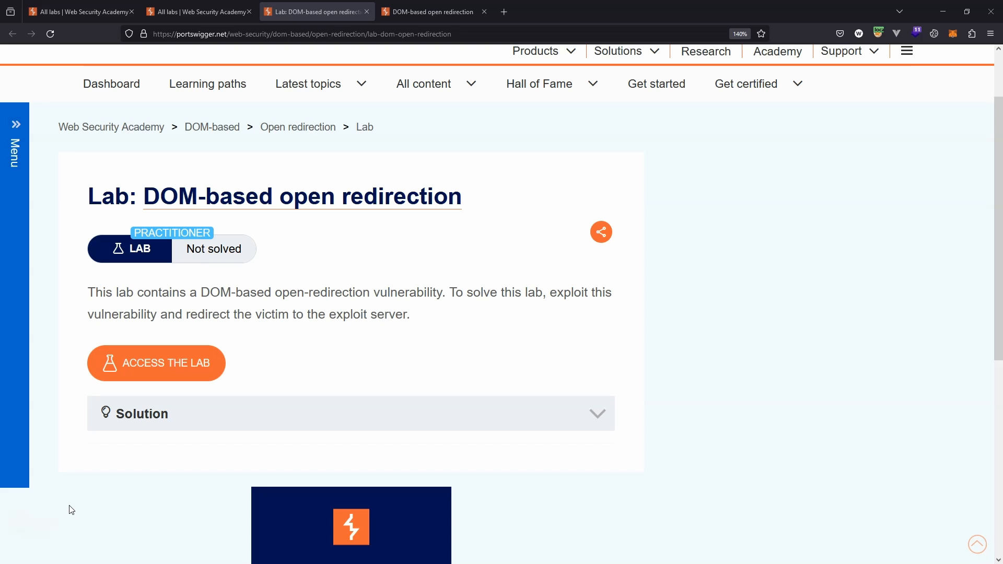
mouse_move(62, 513)
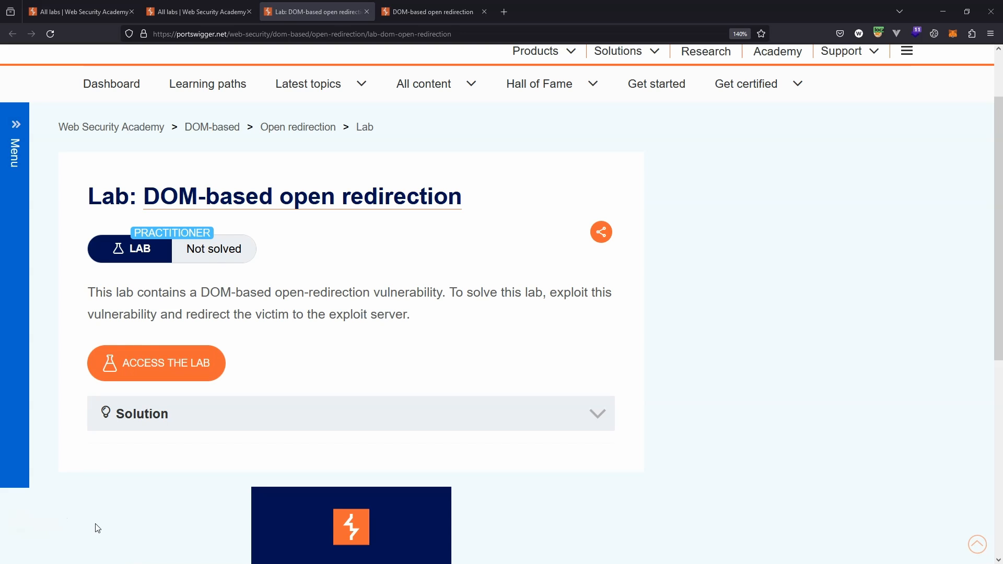
mouse_move(134, 554)
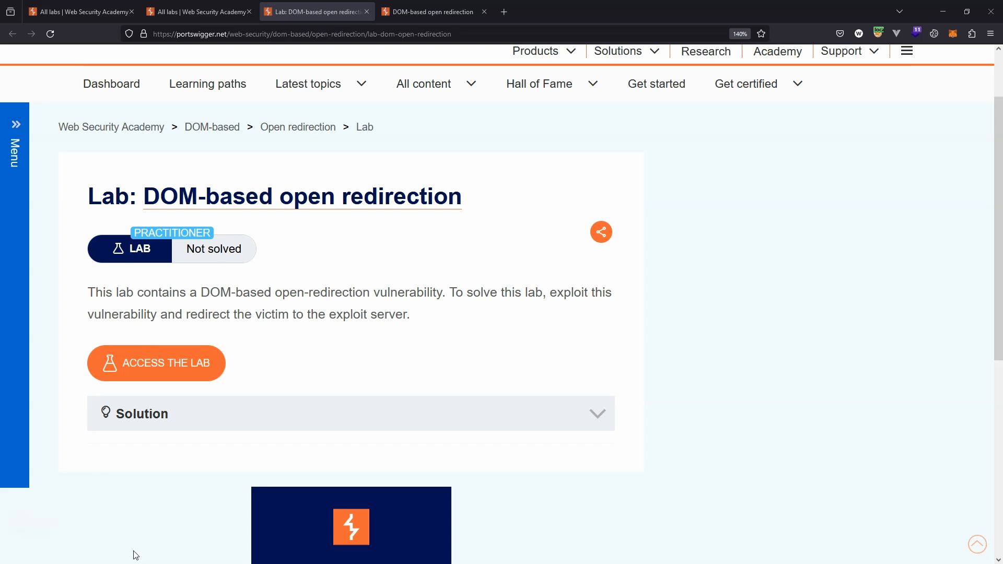
mouse_move(109, 512)
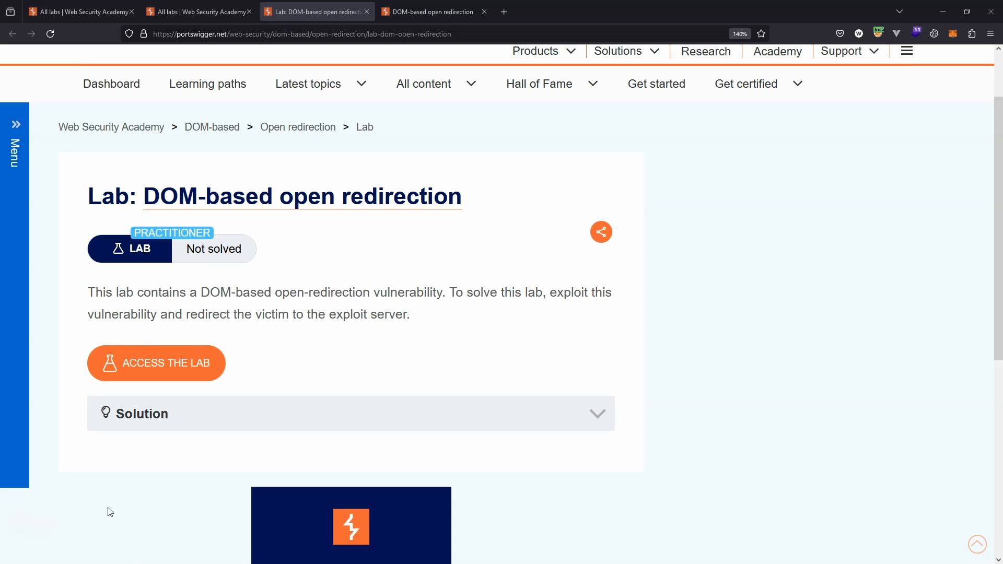
mouse_move(471, 370)
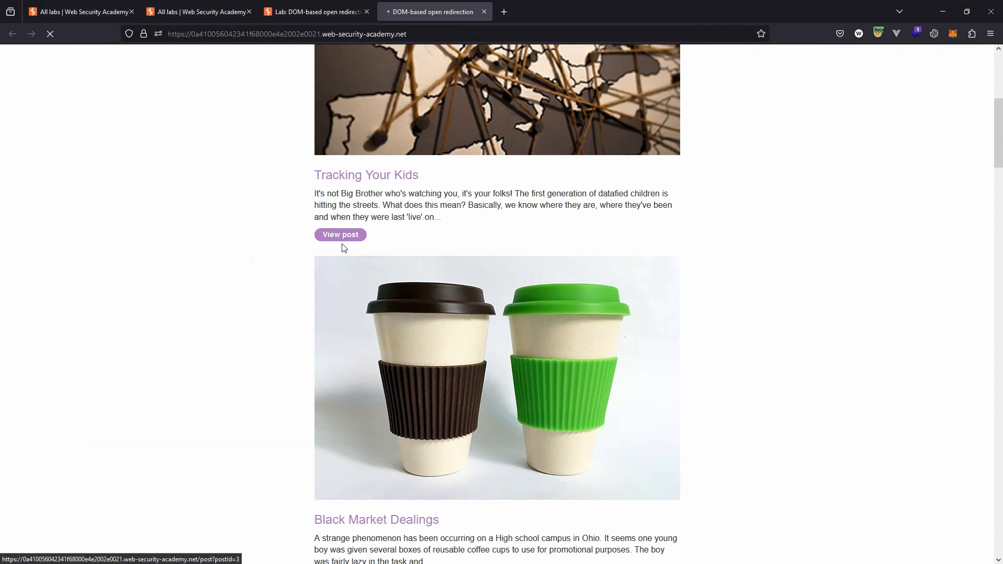
Step: Open the Tracking Your Kids post and inspect the code of its Back to Blog link
left_click(339, 234)
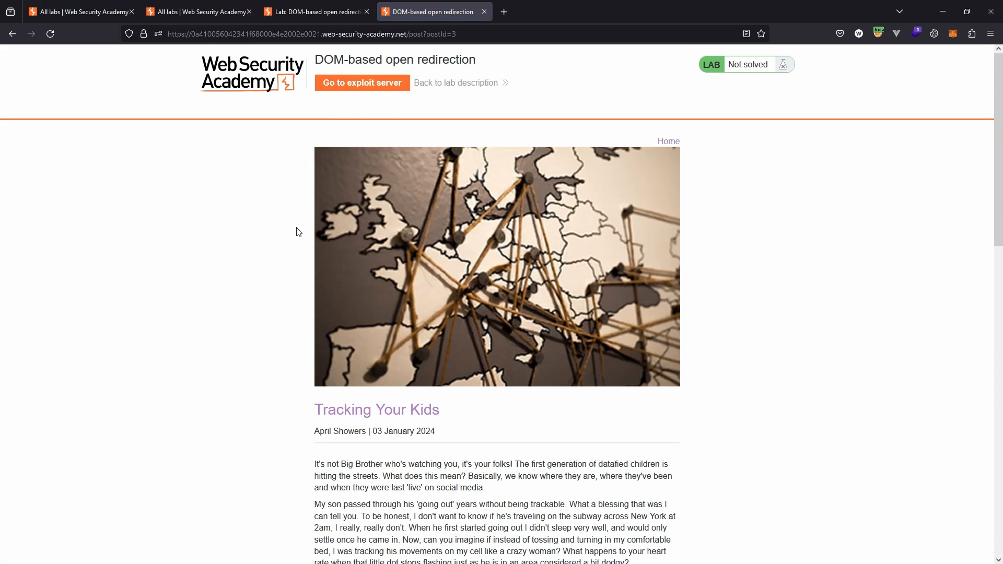
mouse_move(390, 250)
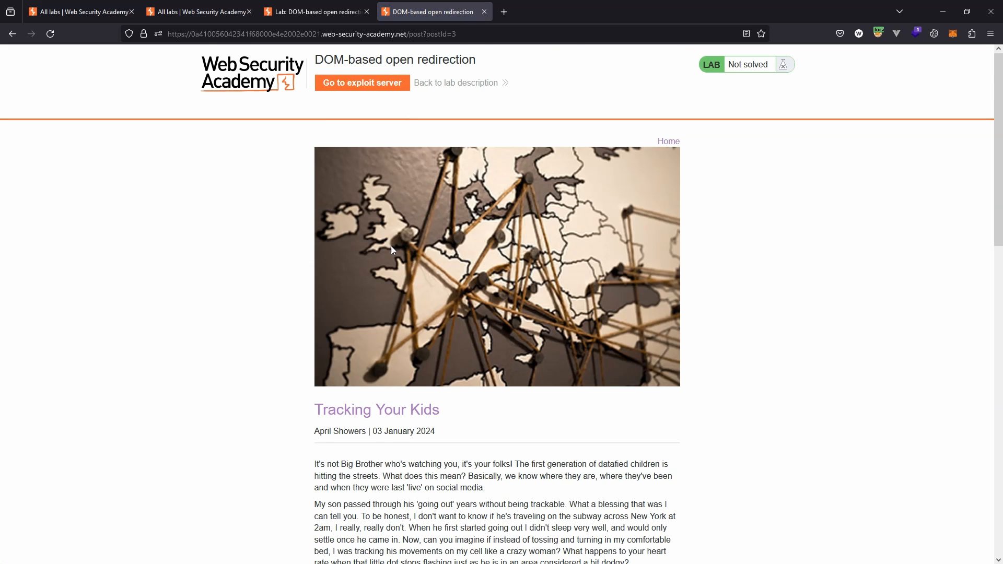
scroll("down", 3)
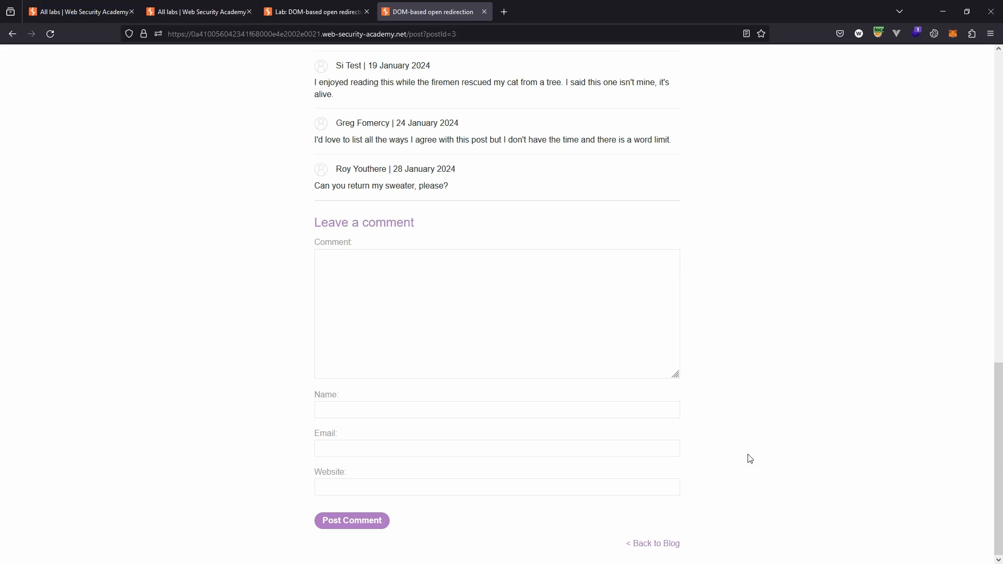
mouse_move(638, 523)
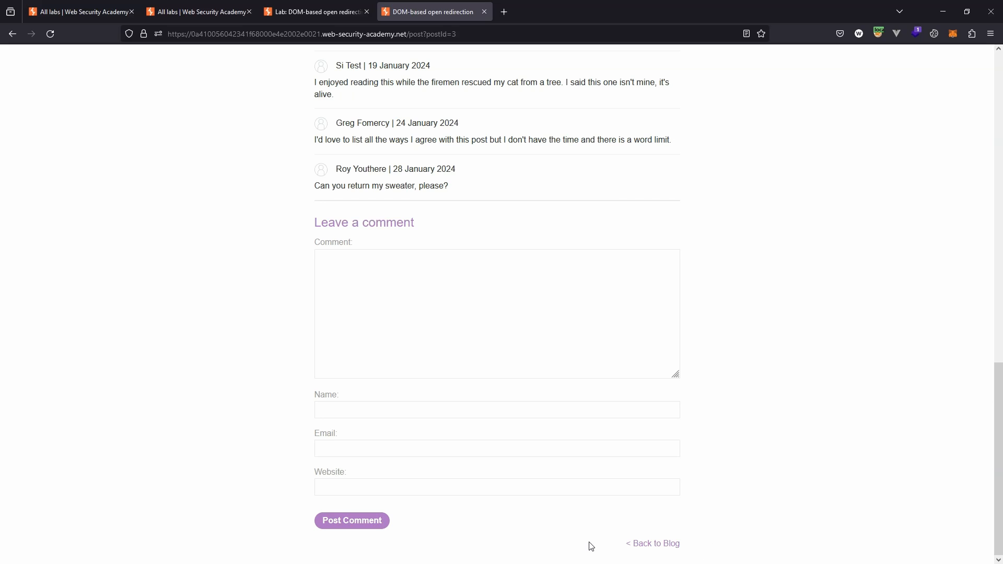
right_click(653, 544)
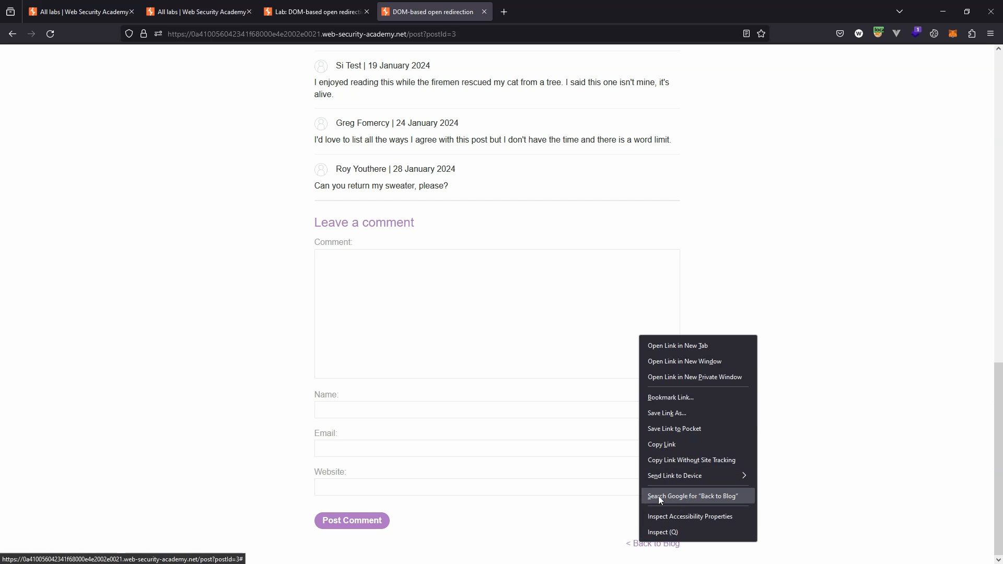
left_click(662, 532)
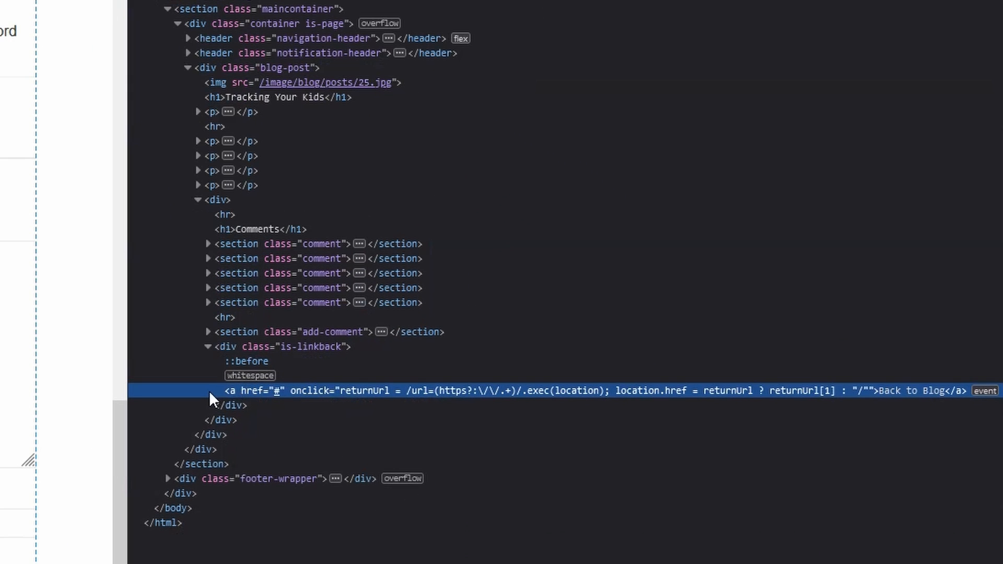
mouse_move(301, 407)
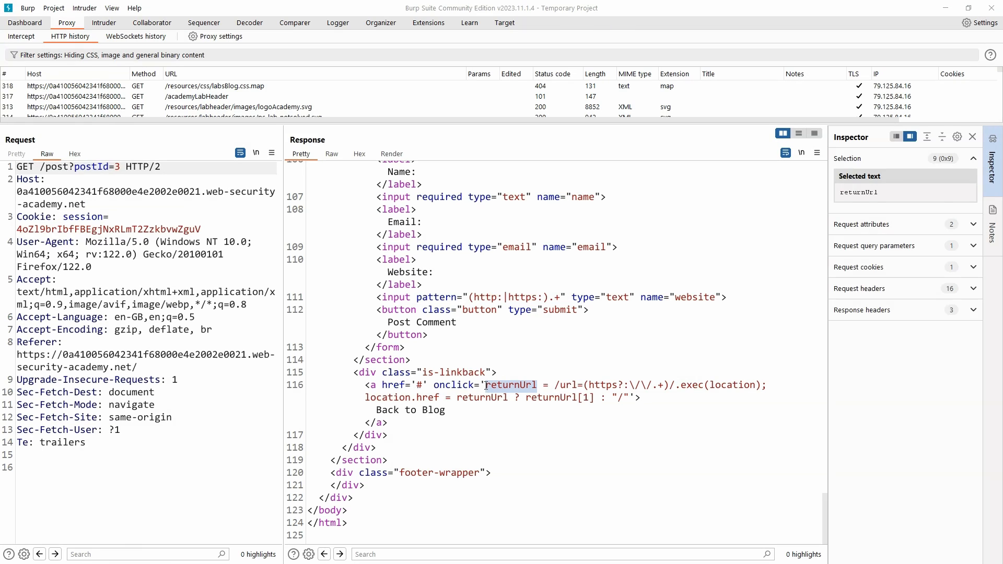
Step: Highlight the url=(https?:\/\/.+) pattern and location.href in the onclick script
left_click(536, 385)
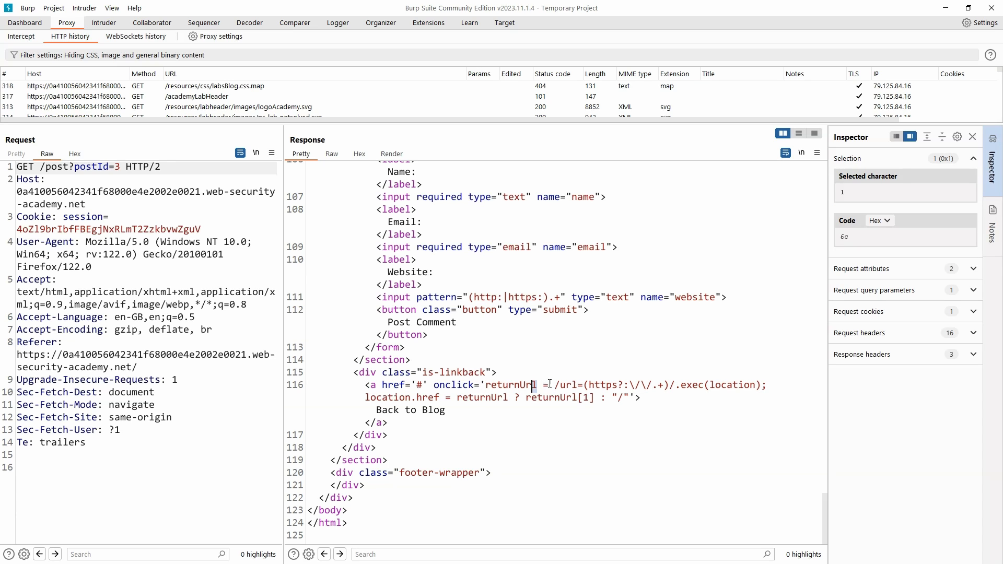
left_click(559, 385)
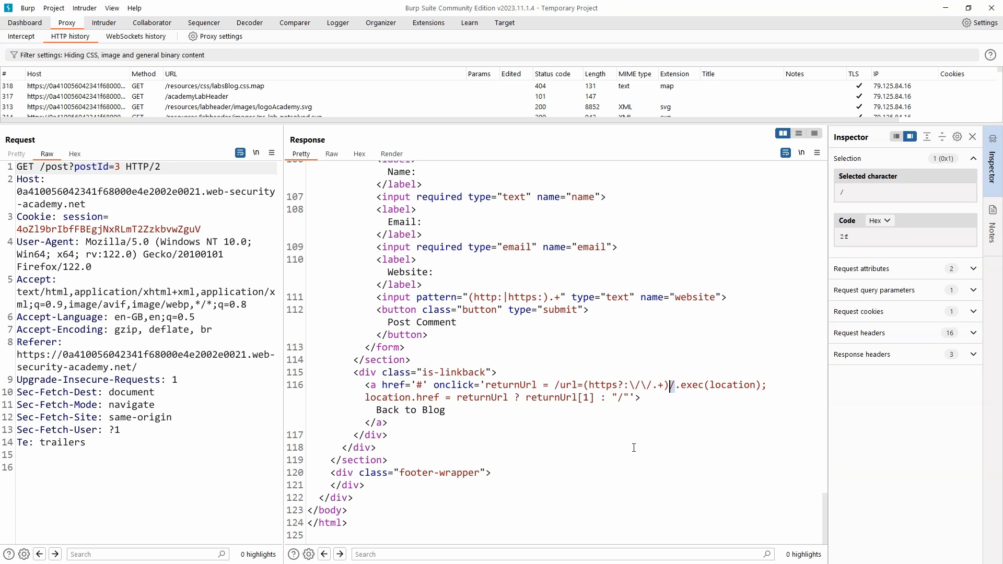
left_click_drag(558, 385, 670, 385)
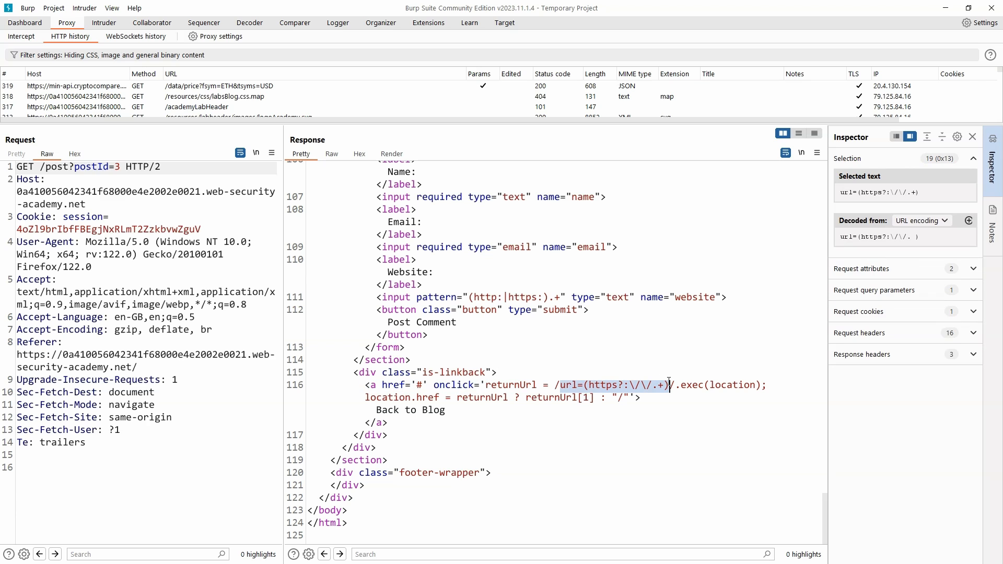
mouse_move(612, 462)
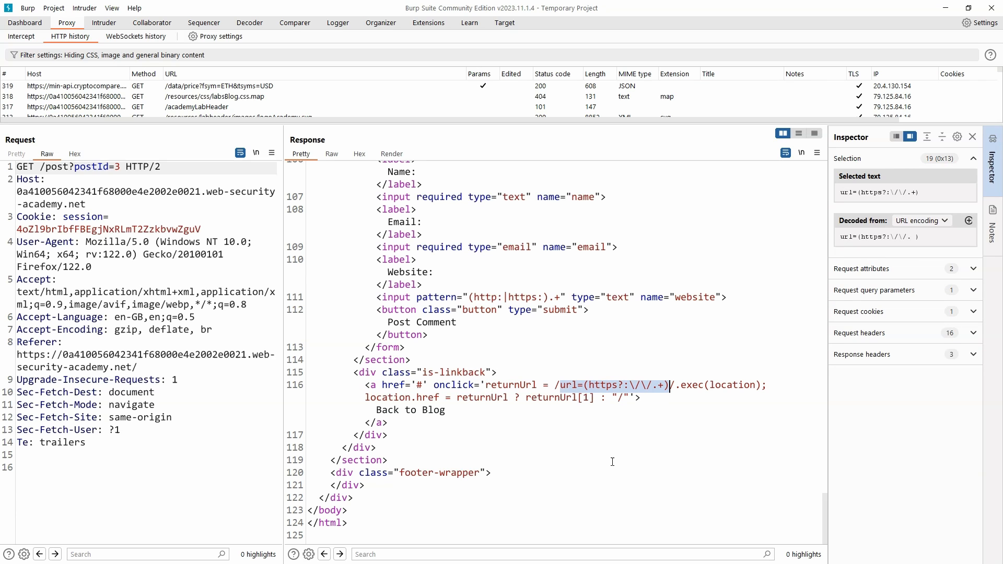
mouse_move(493, 467)
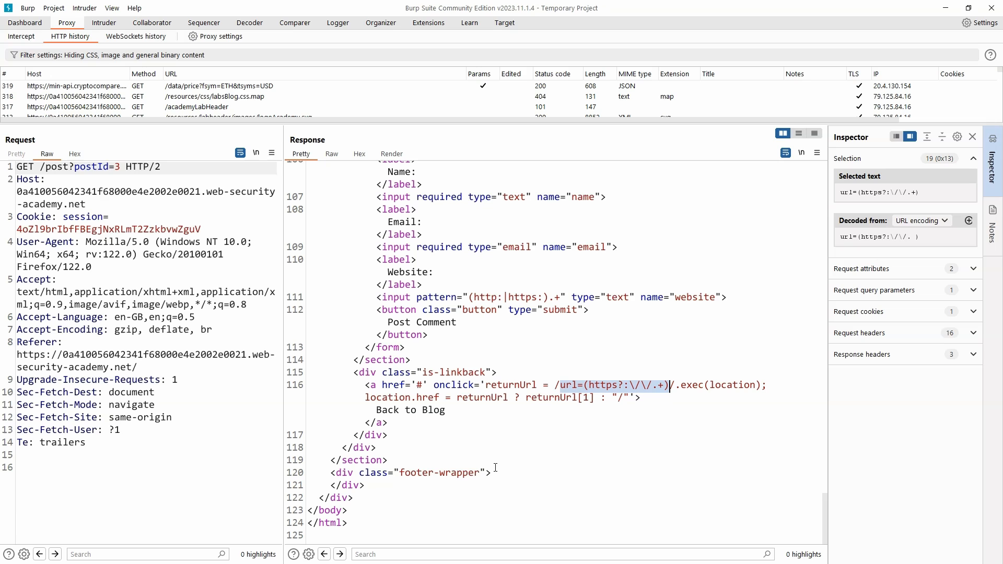
mouse_move(658, 395)
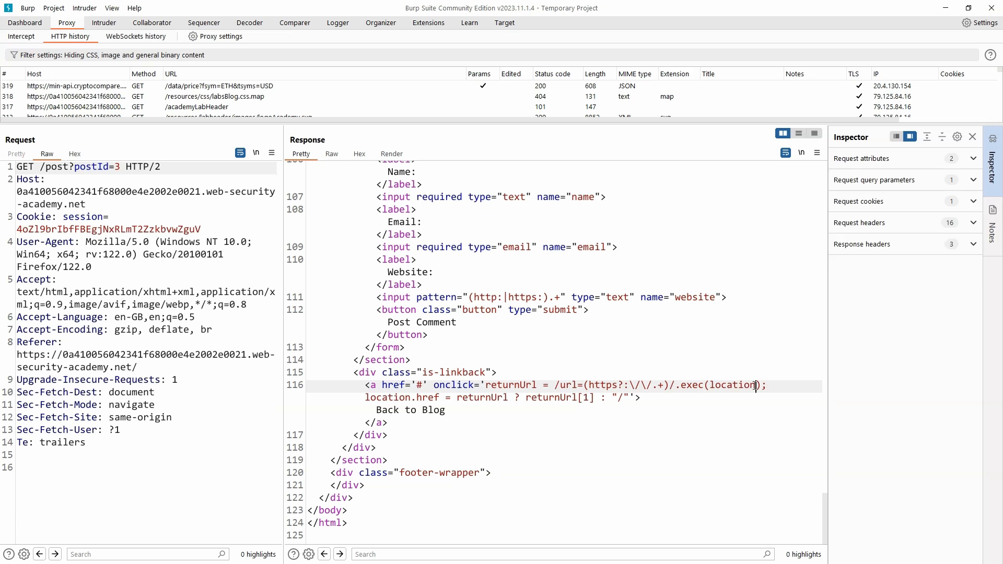
double_click(733, 385)
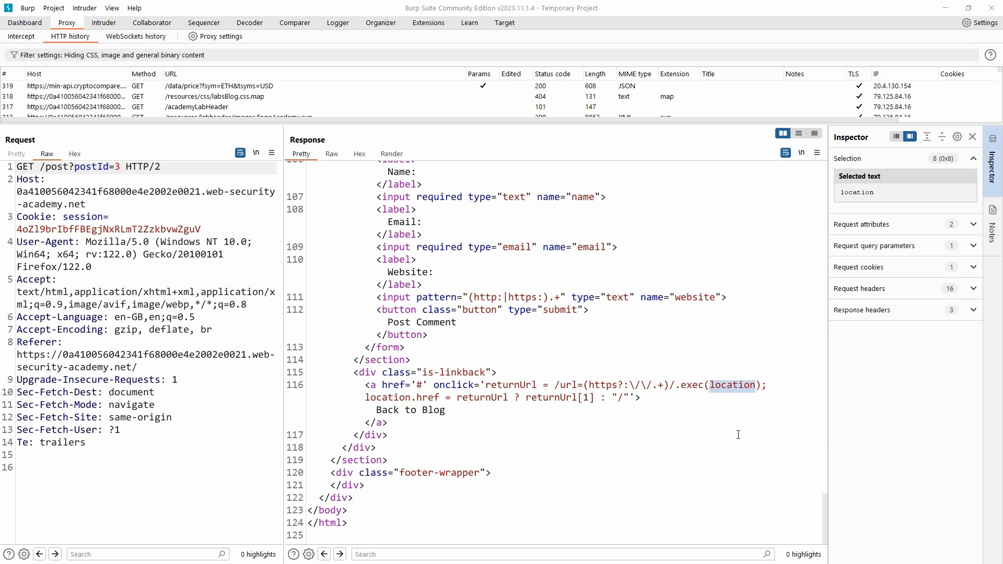
mouse_move(645, 391)
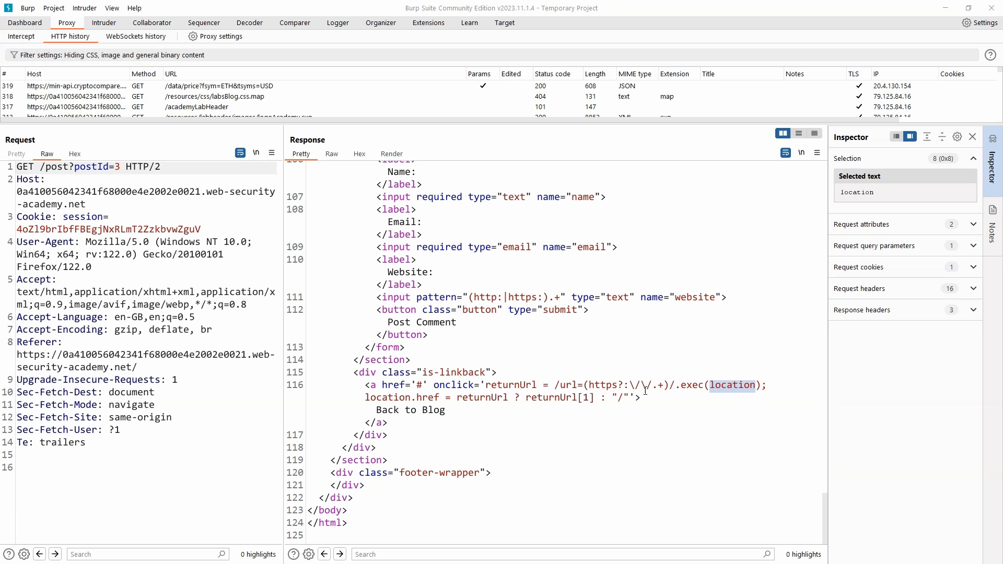
left_click_drag(559, 384, 671, 385)
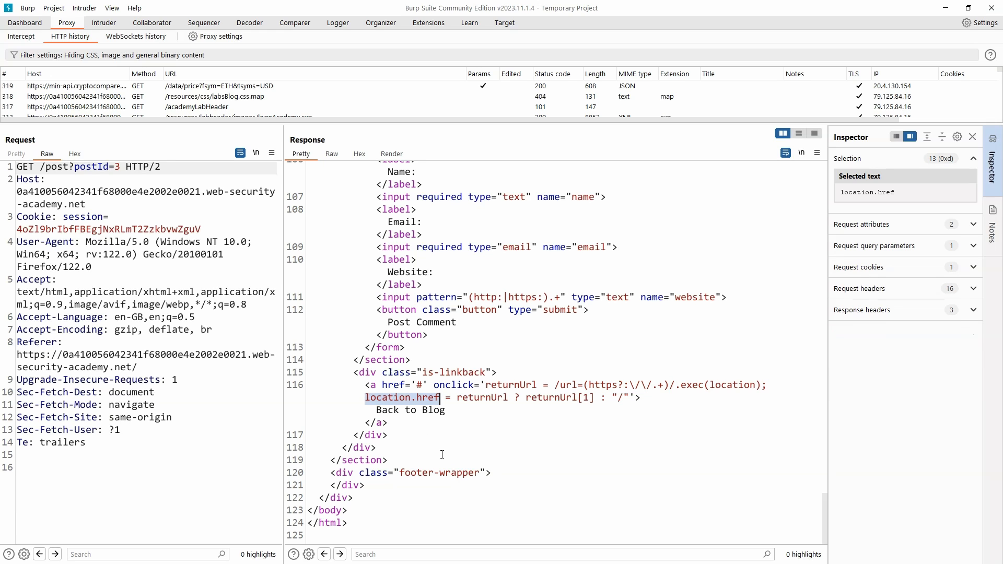
mouse_move(437, 460)
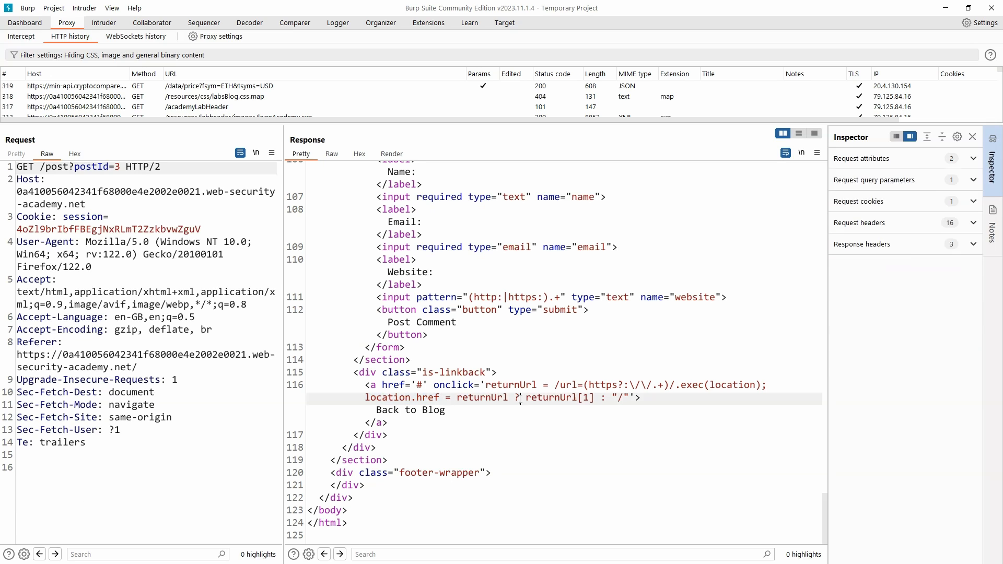
Step: Highlight the conditional and location.href pieces of the redirect expression
left_click(516, 397)
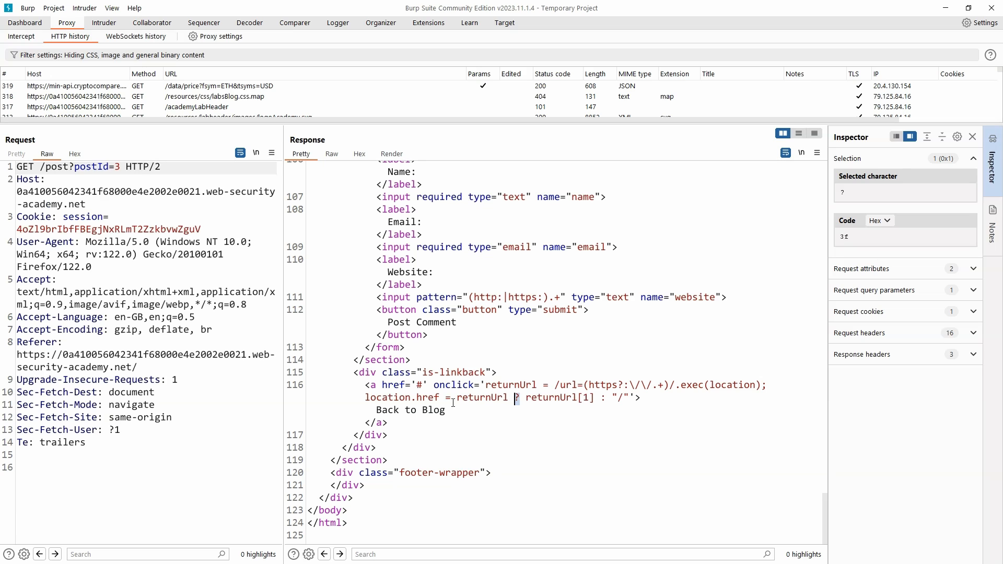
double_click(482, 397)
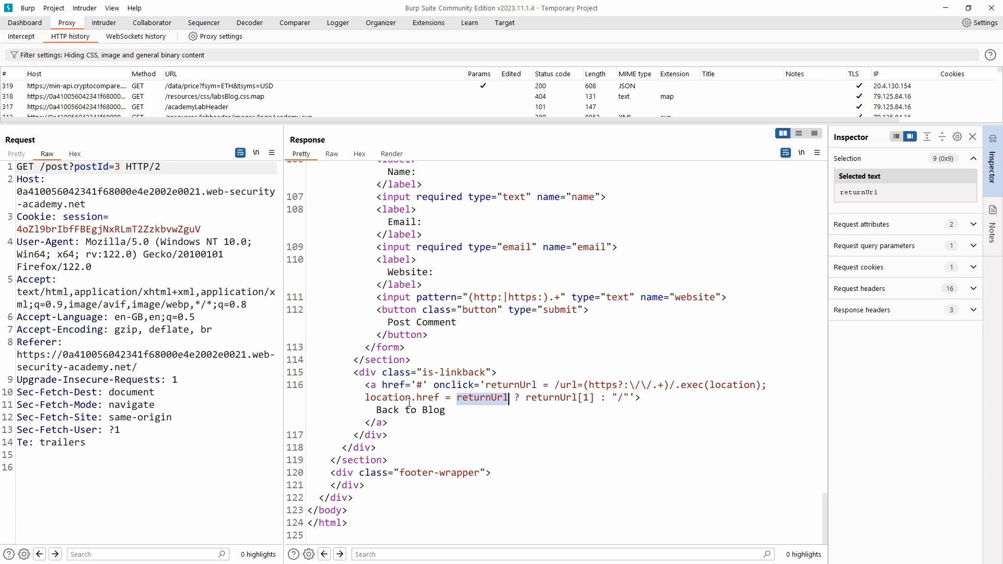
double_click(401, 397)
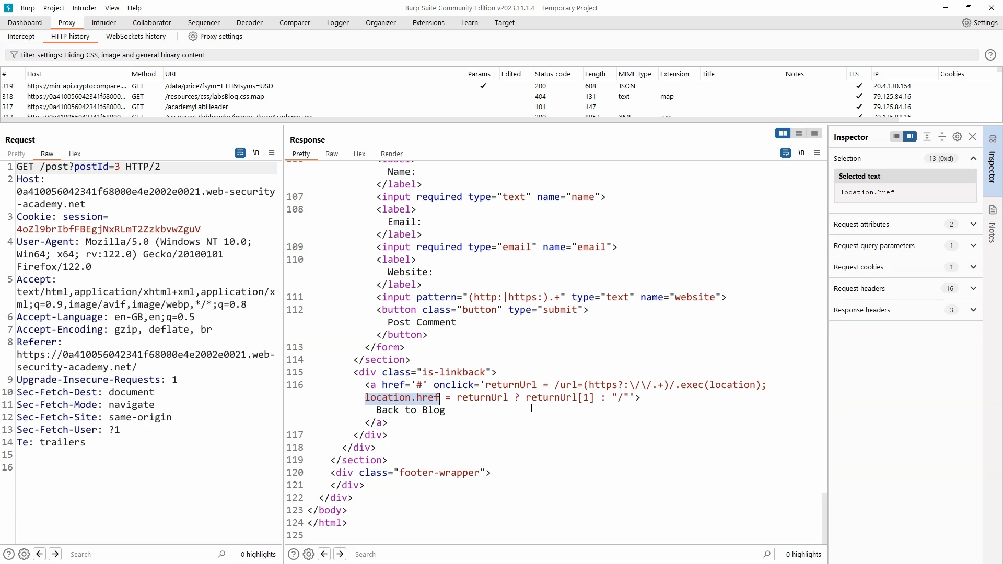
double_click(559, 397)
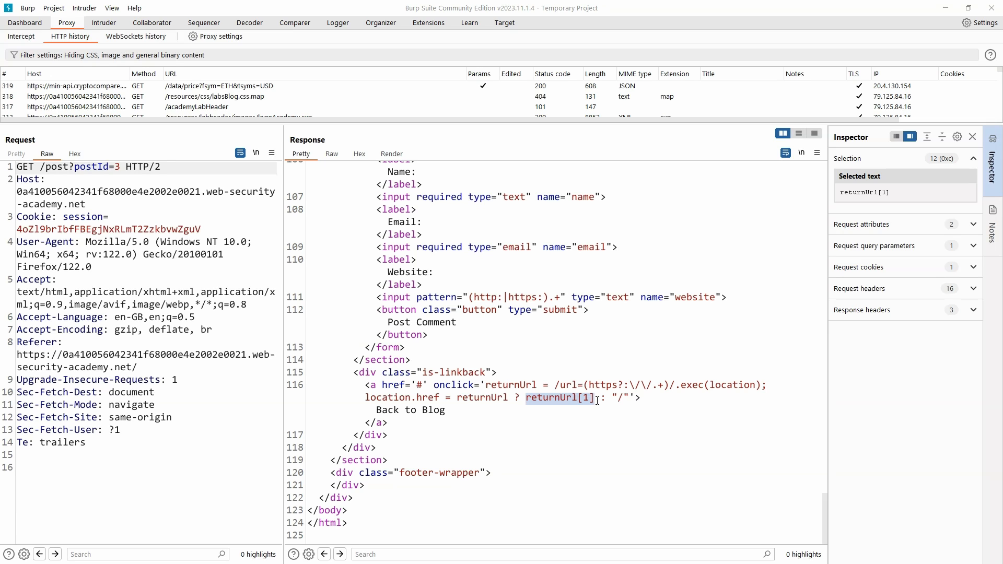
left_click(599, 397)
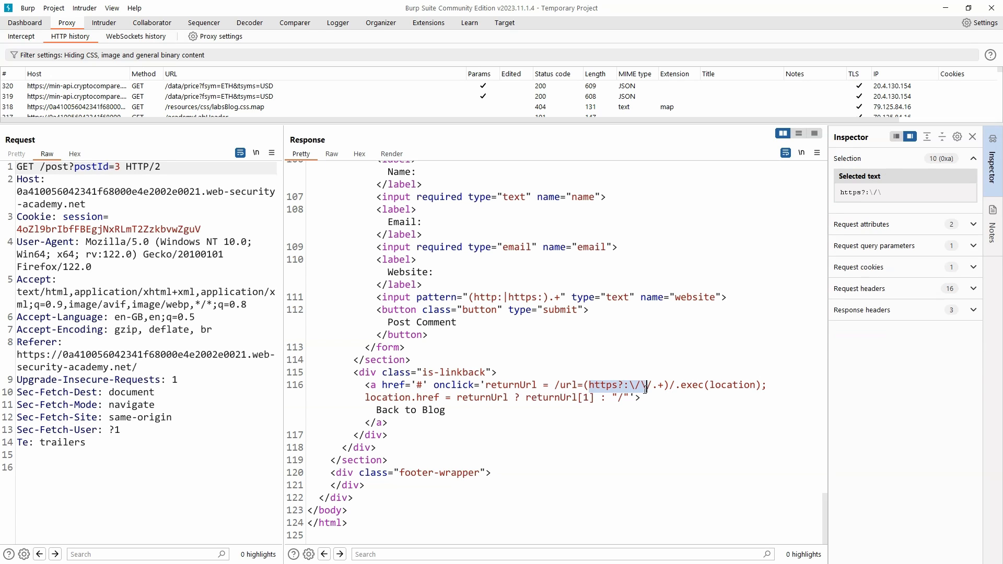
left_click_drag(645, 385, 664, 385)
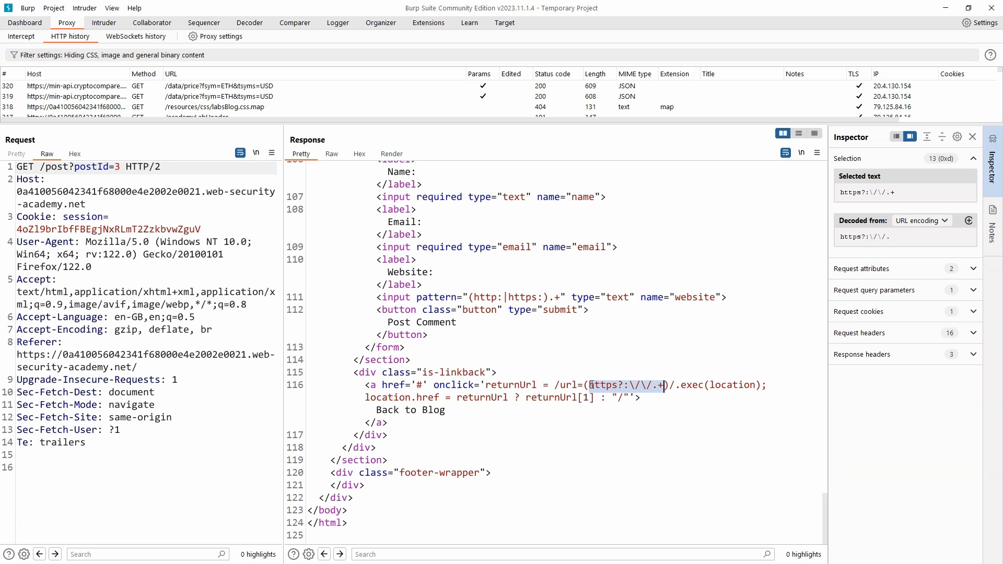
left_click(618, 384)
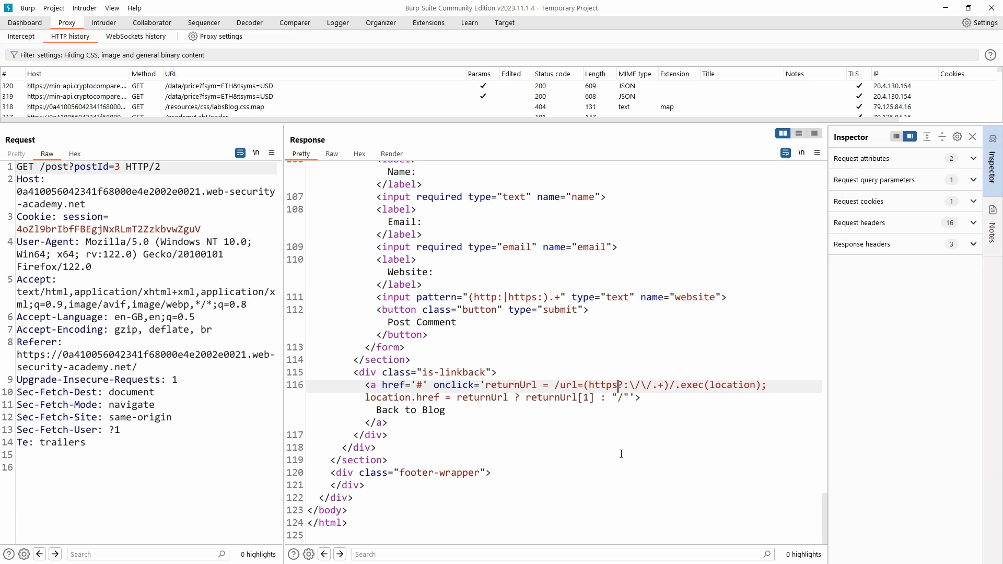
mouse_move(614, 458)
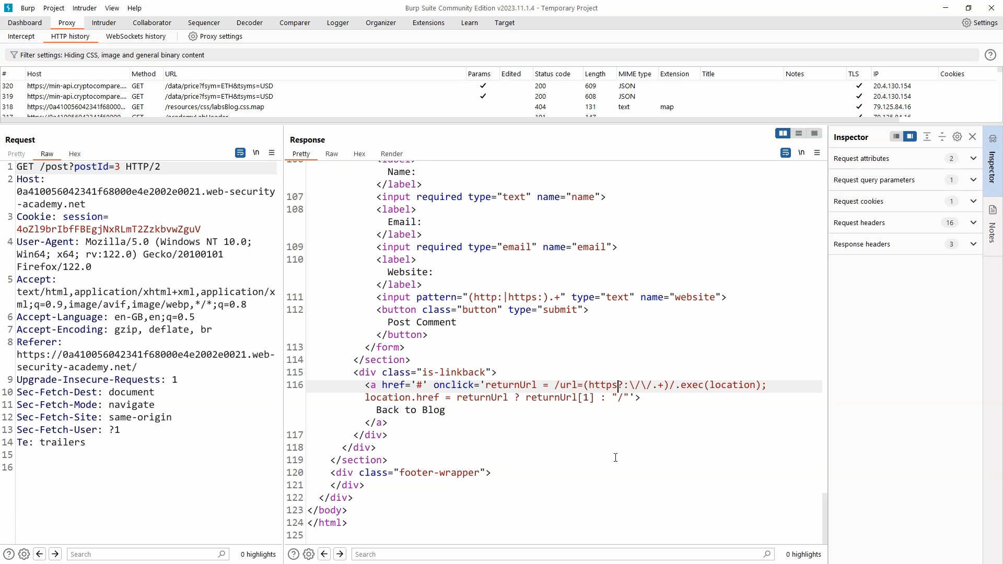
mouse_move(591, 447)
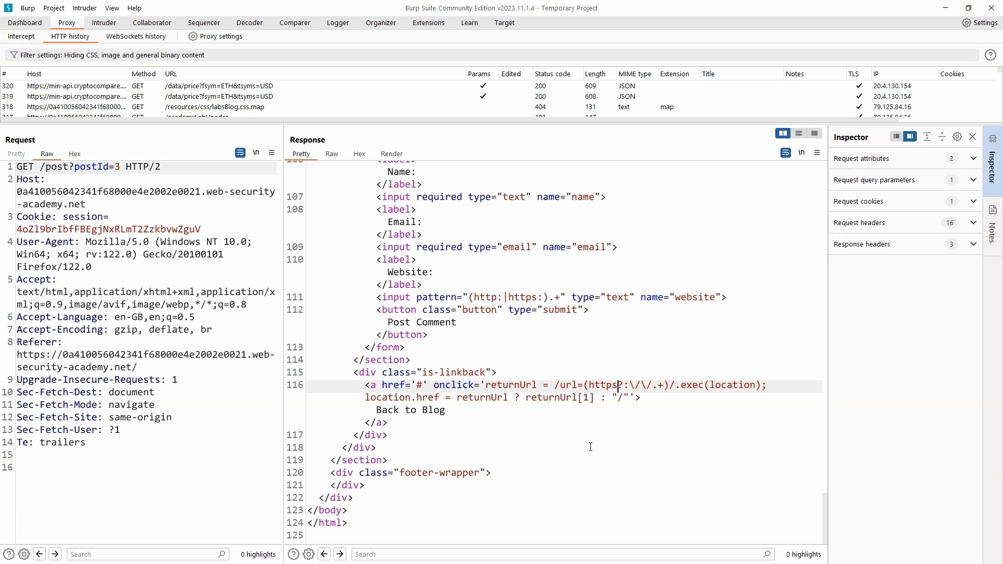
mouse_move(592, 447)
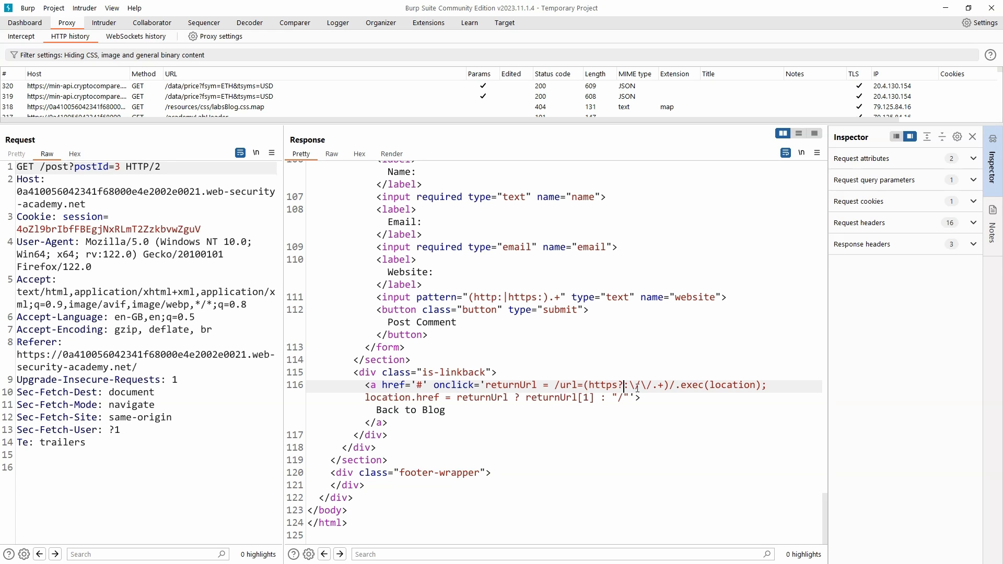
right_click(640, 385)
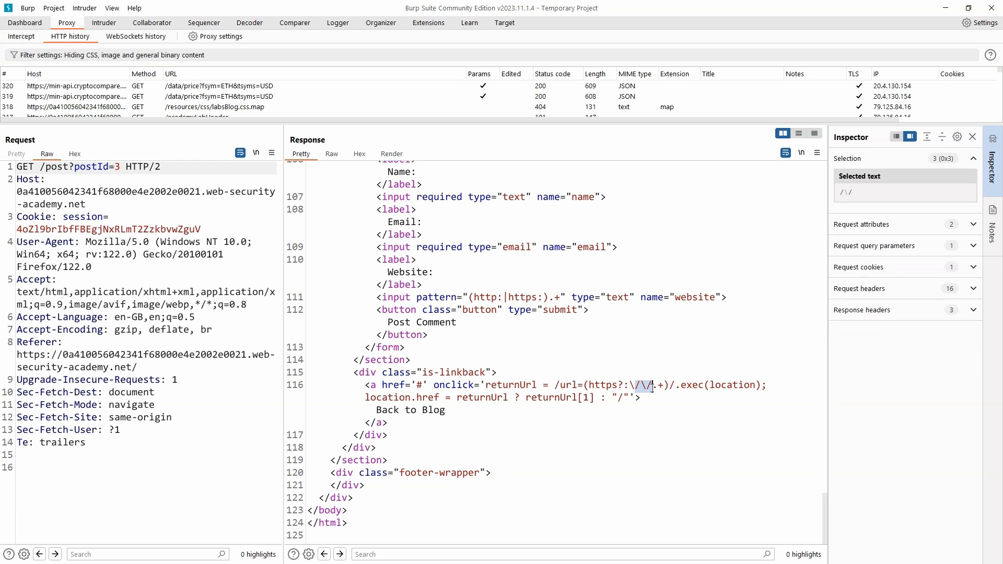
left_click(654, 386)
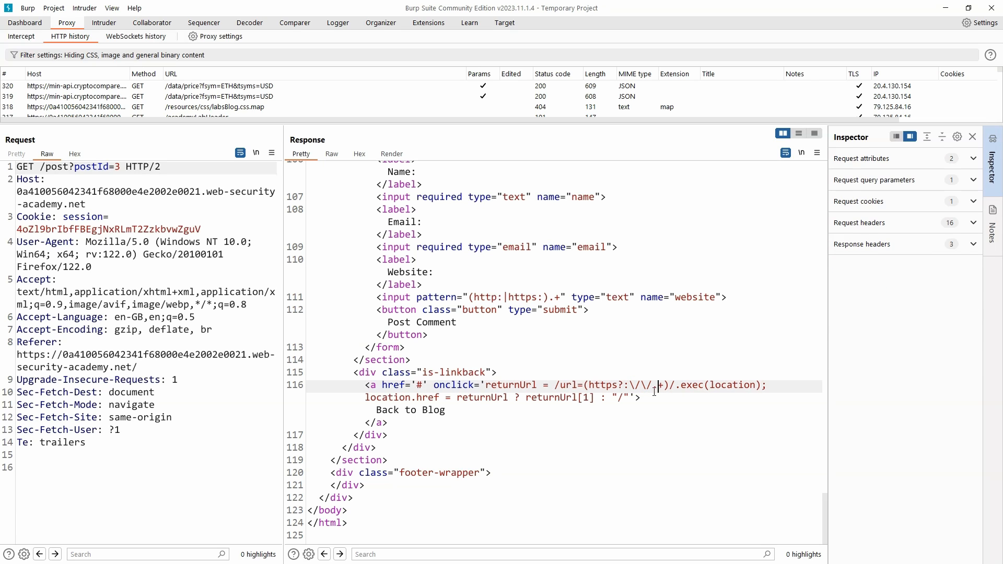
left_click(652, 385)
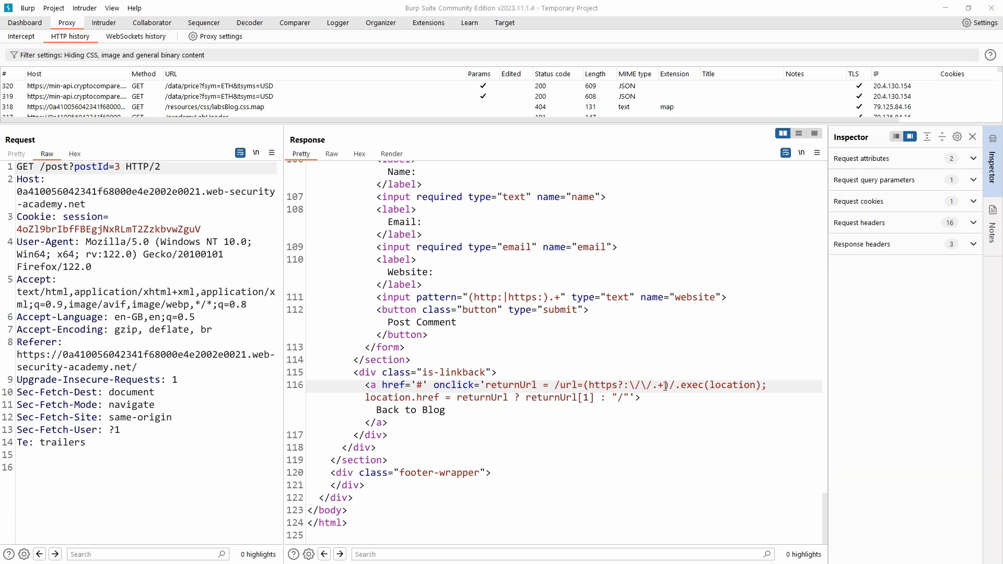
mouse_move(655, 390)
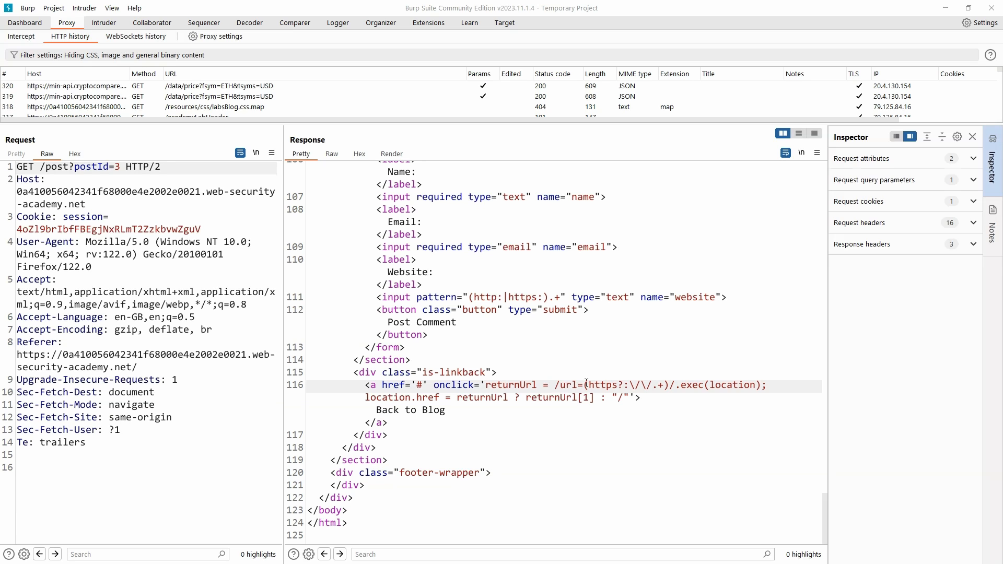
mouse_move(641, 373)
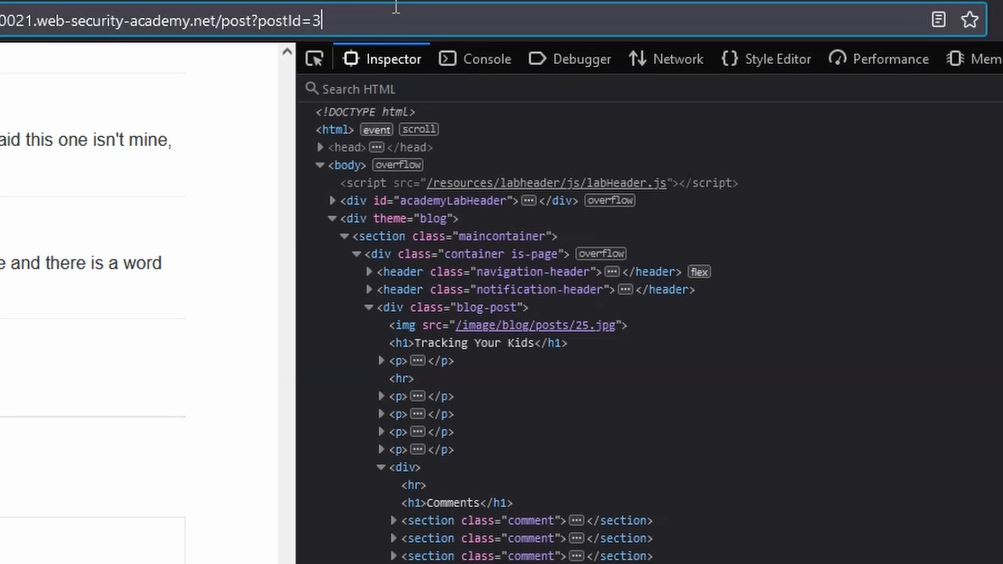
type("&")
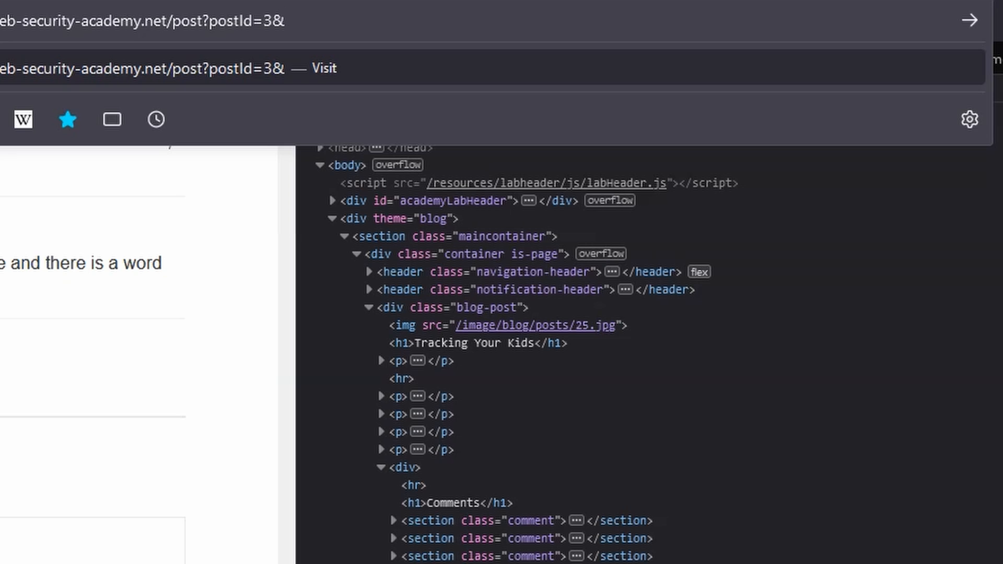
type("url")
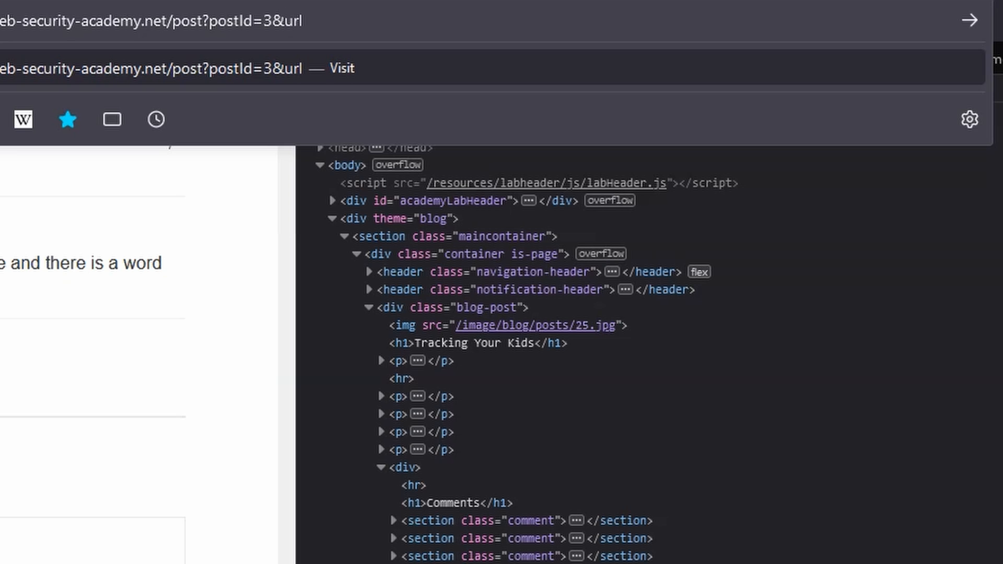
type("https")
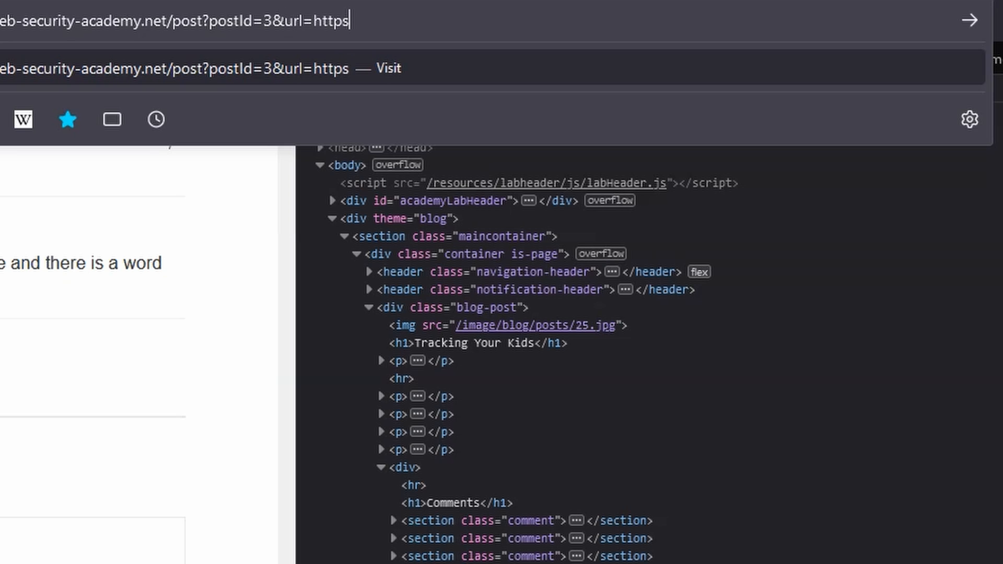
type("://w")
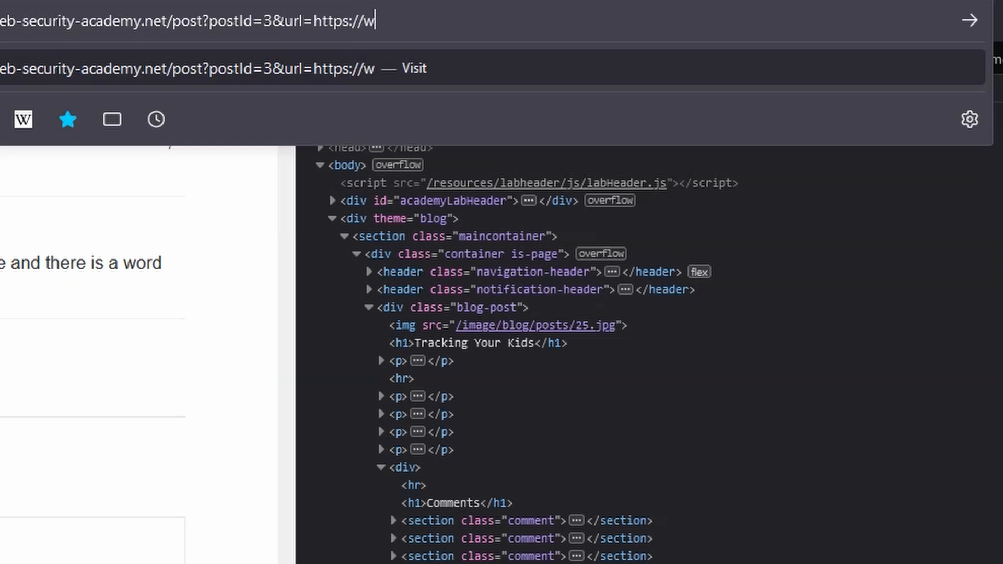
type("ww.google.com")
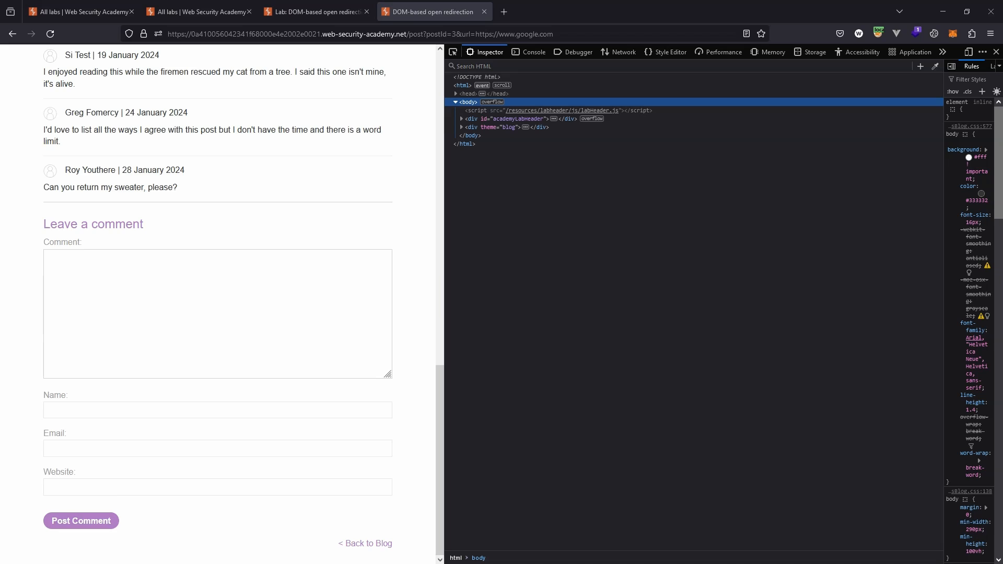
scroll("up", 3)
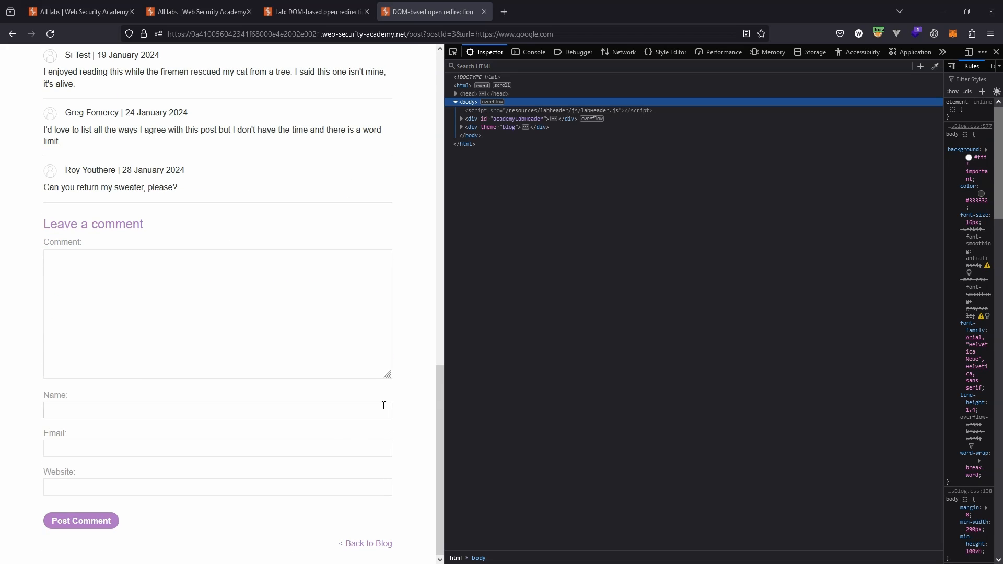
mouse_move(309, 507)
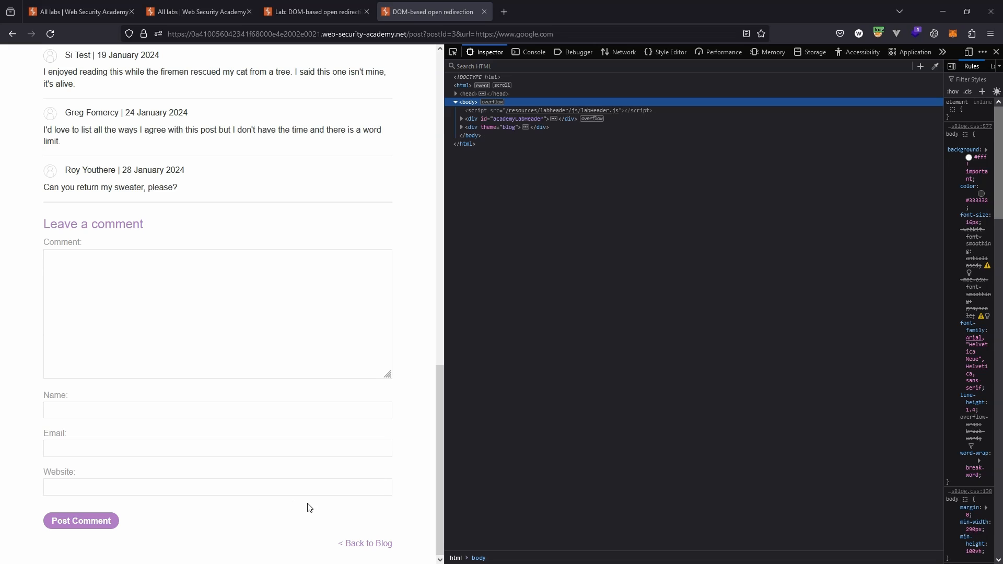
mouse_move(314, 554)
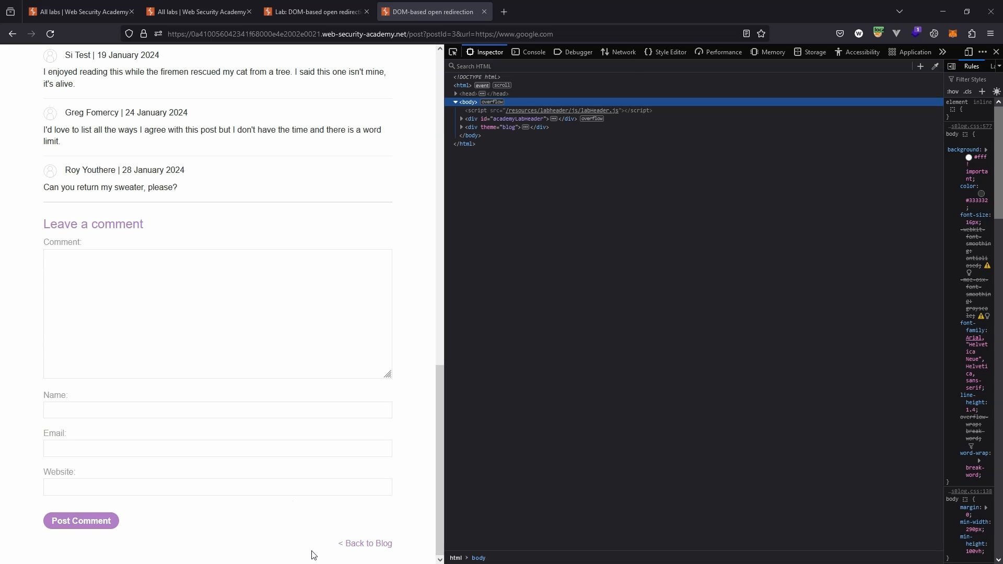
mouse_move(358, 502)
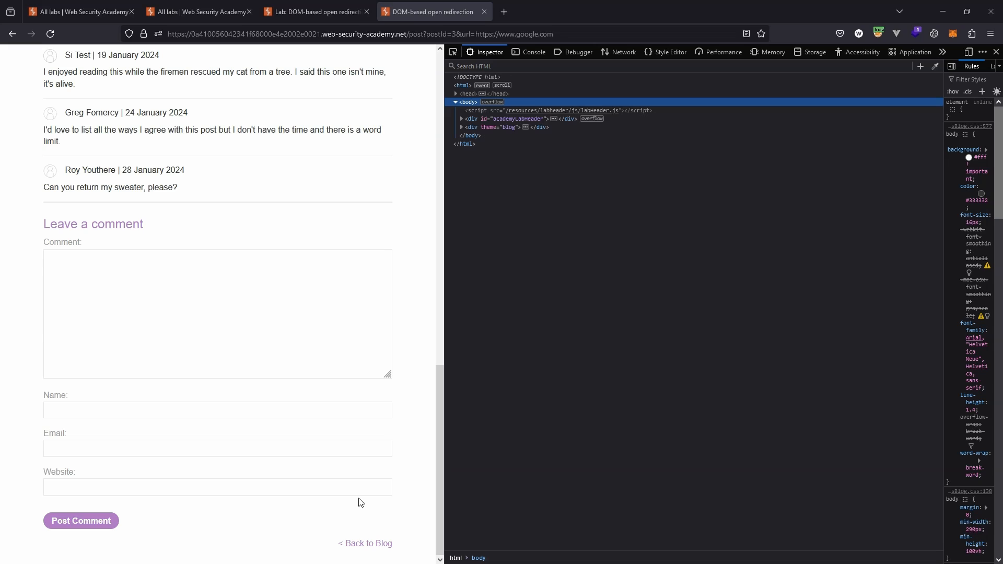
mouse_move(582, 34)
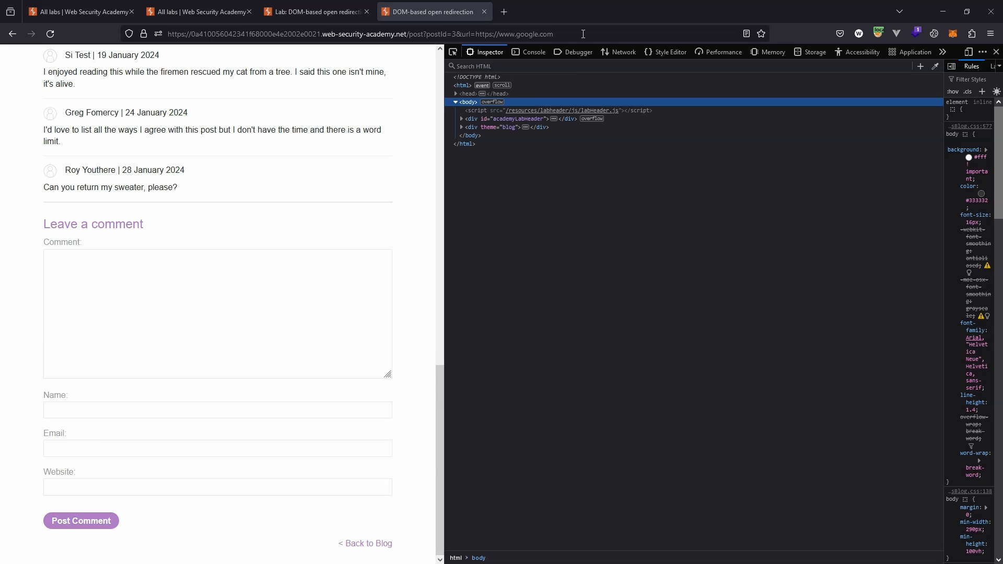
mouse_move(575, 37)
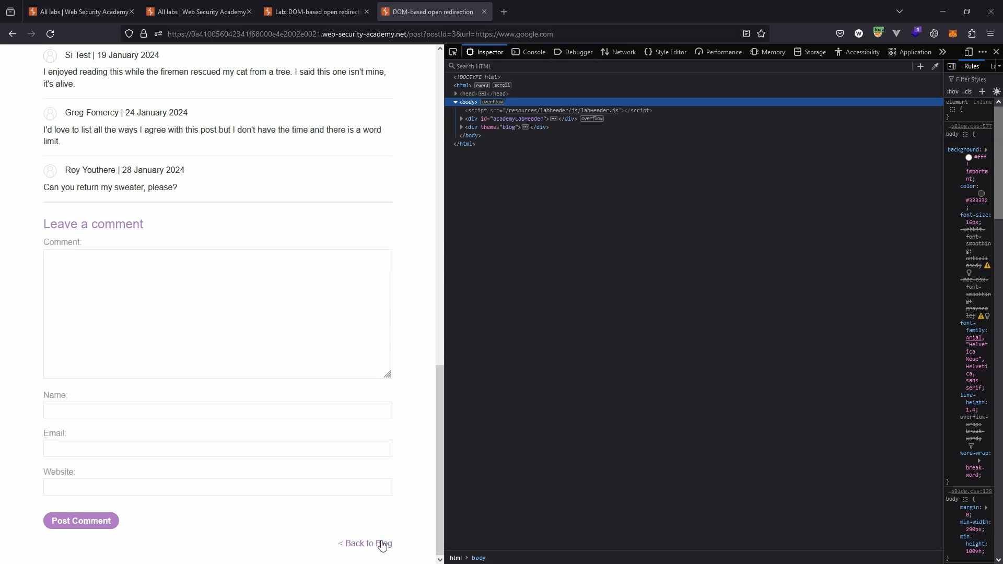
left_click(364, 544)
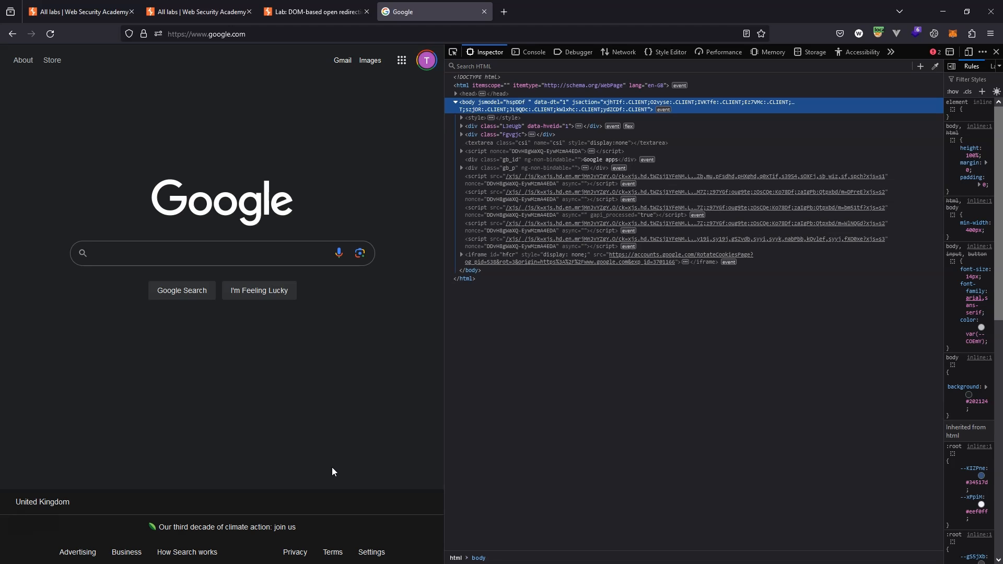
left_click(211, 253)
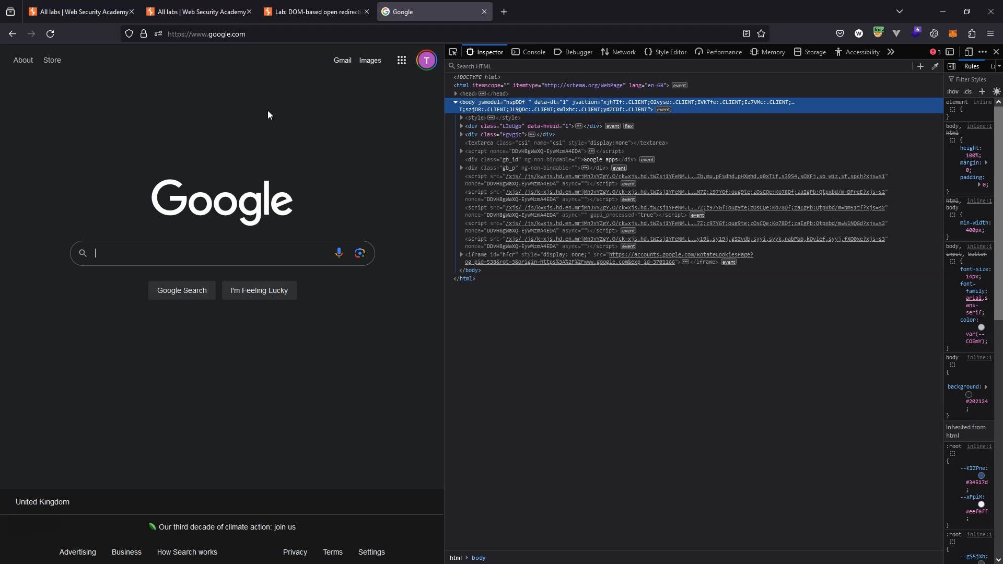
mouse_move(249, 145)
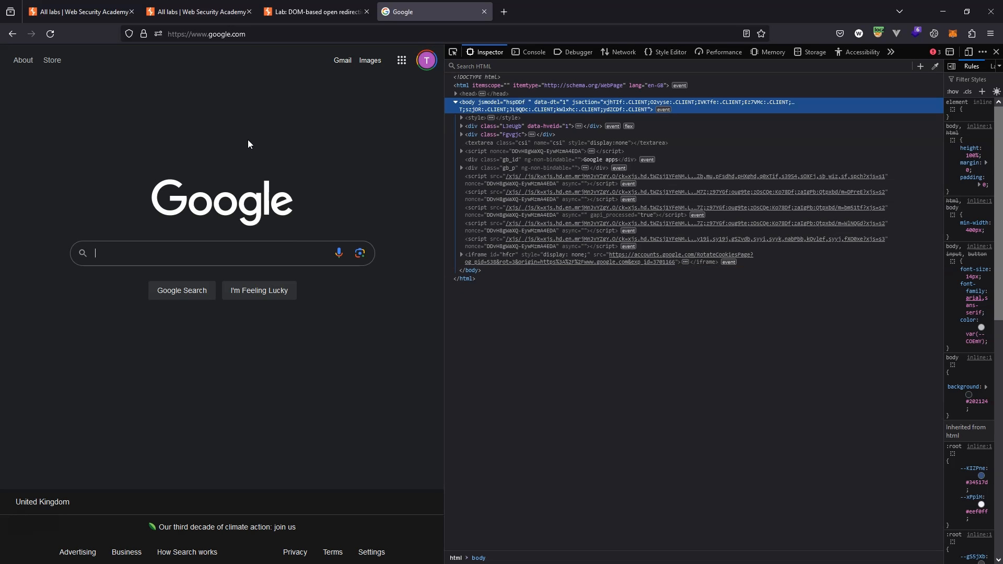
mouse_move(251, 135)
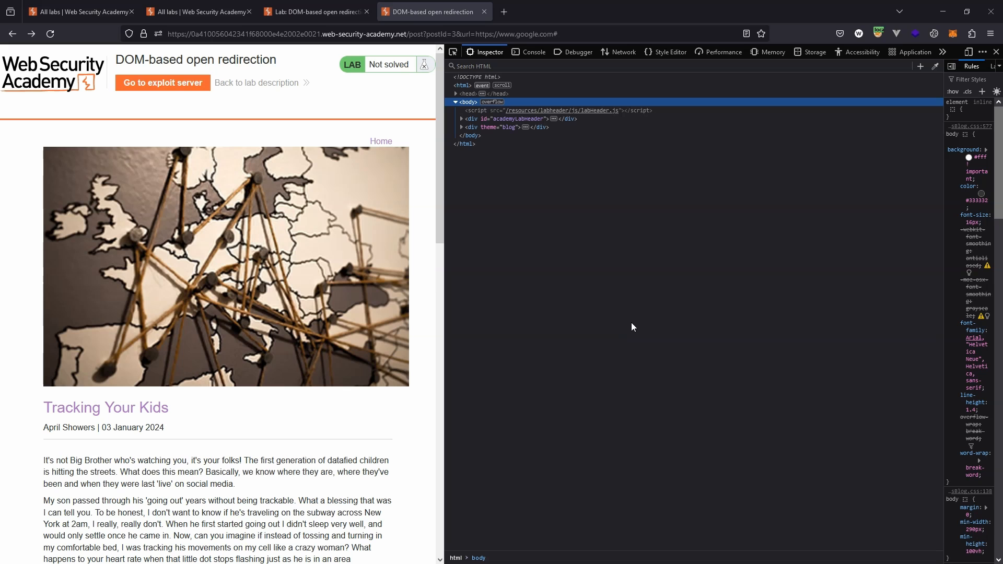
mouse_move(652, 310)
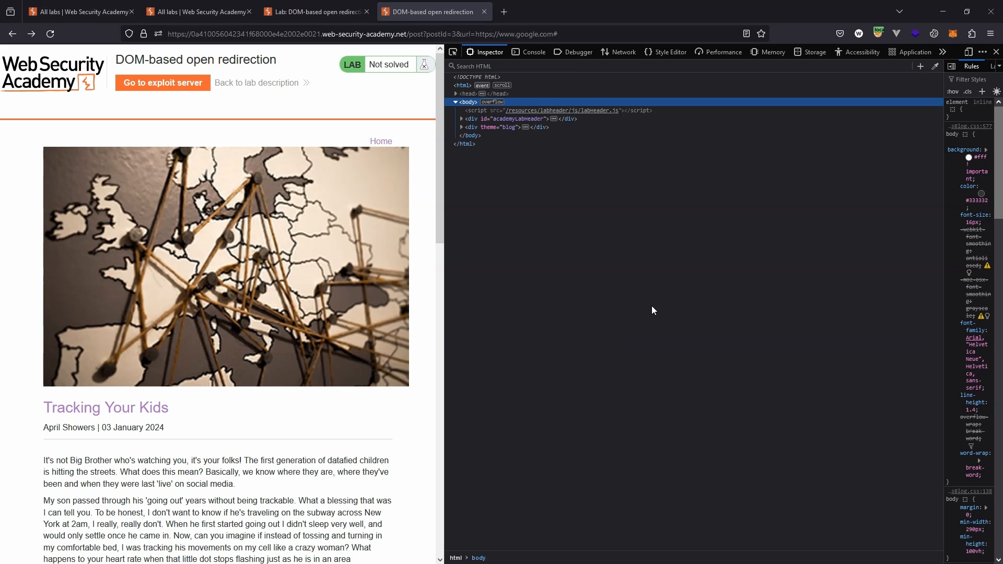
mouse_move(608, 195)
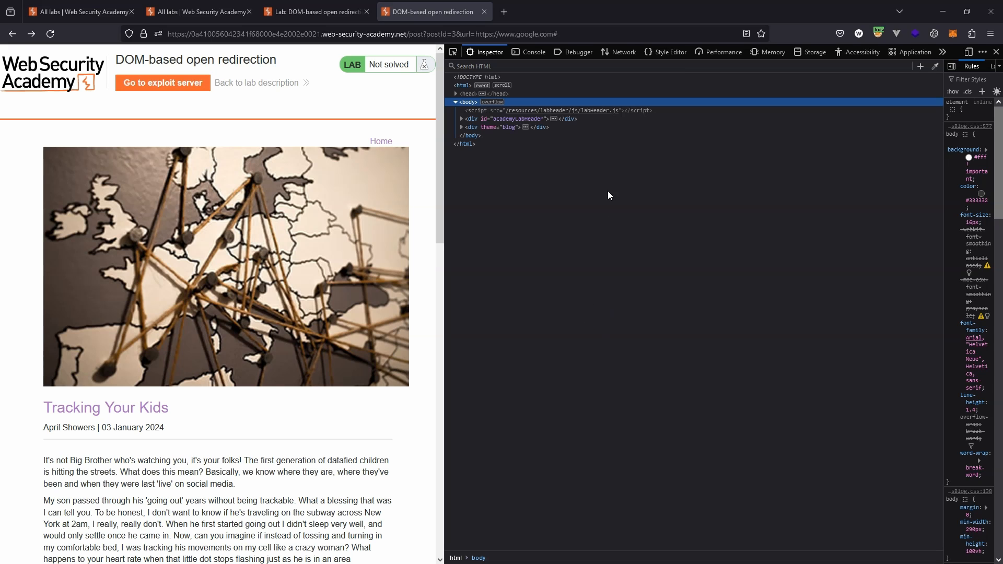
mouse_move(591, 301)
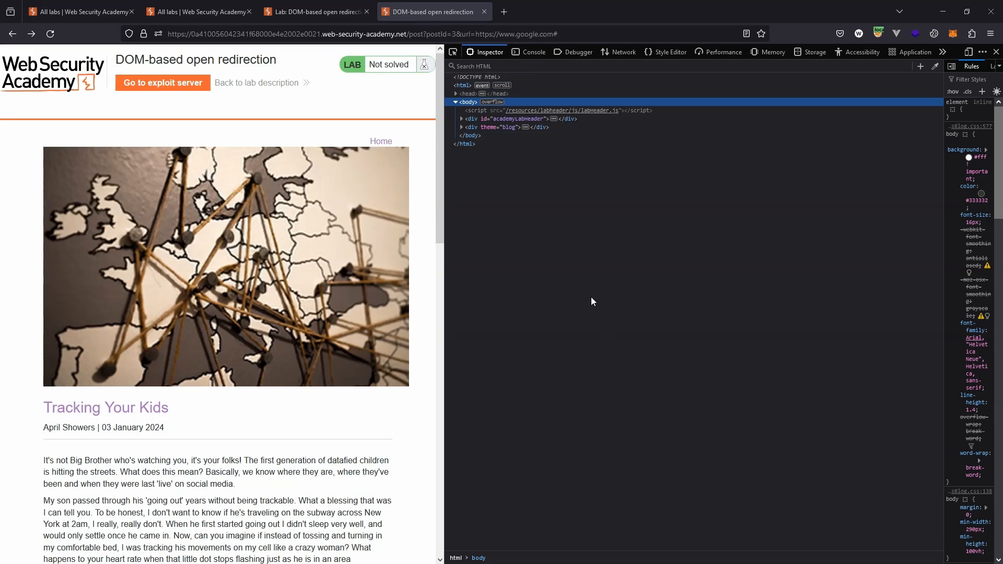
Step: In the Console, echo location; and run /url=https?:\/\/.+)/.exec(location);
left_click(533, 52)
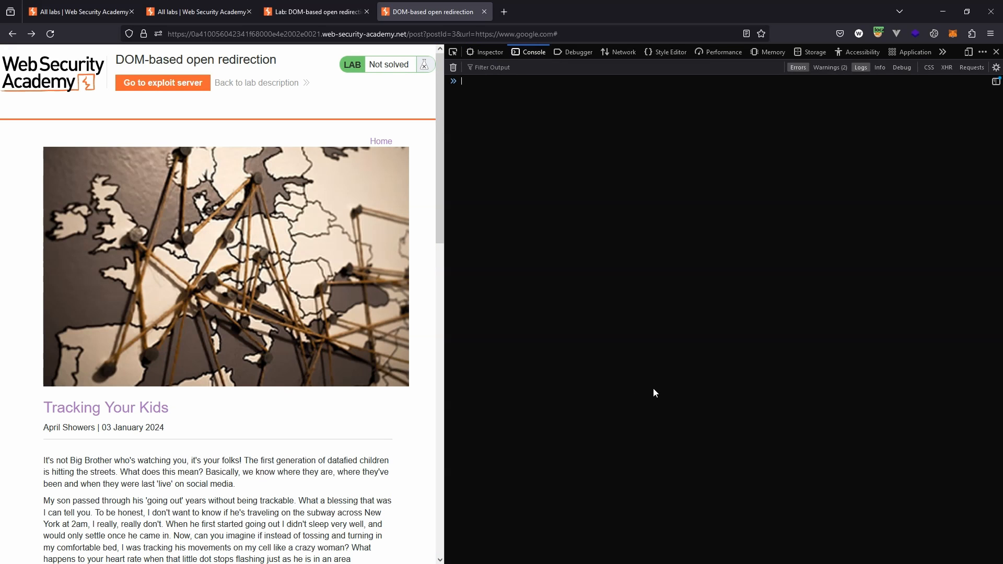
type("location;")
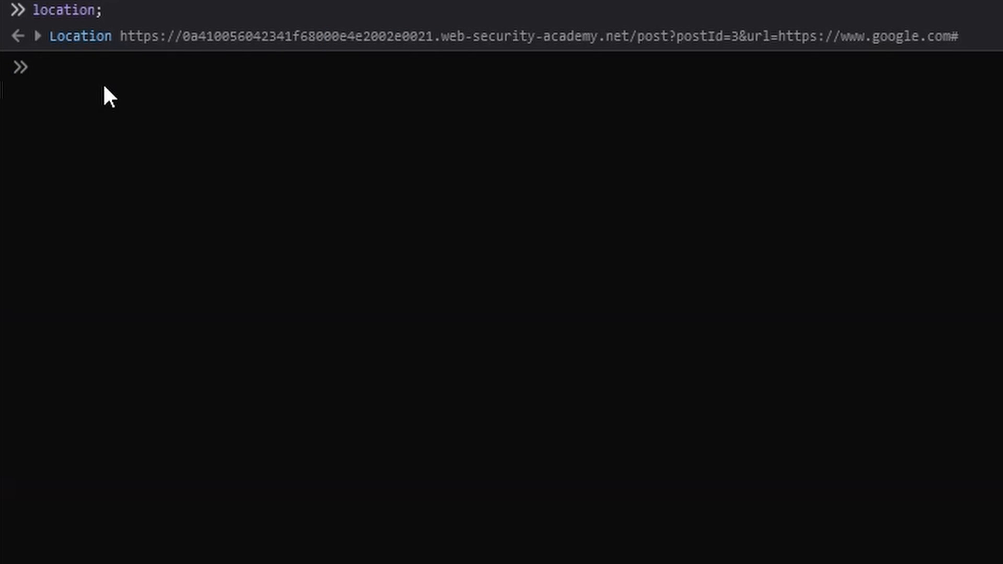
type("/url=https?:\\/\\/.+)/.exec(location);")
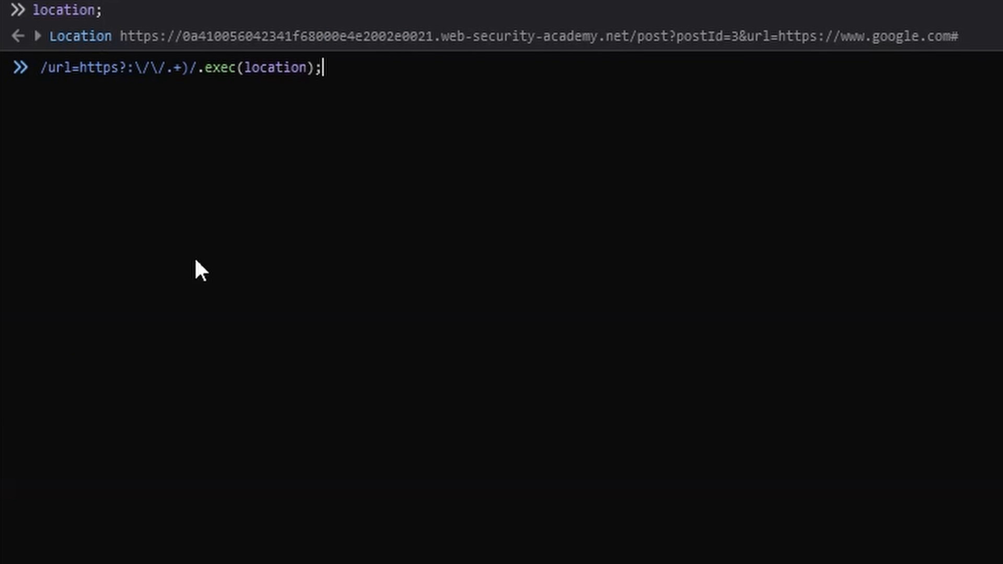
mouse_move(274, 136)
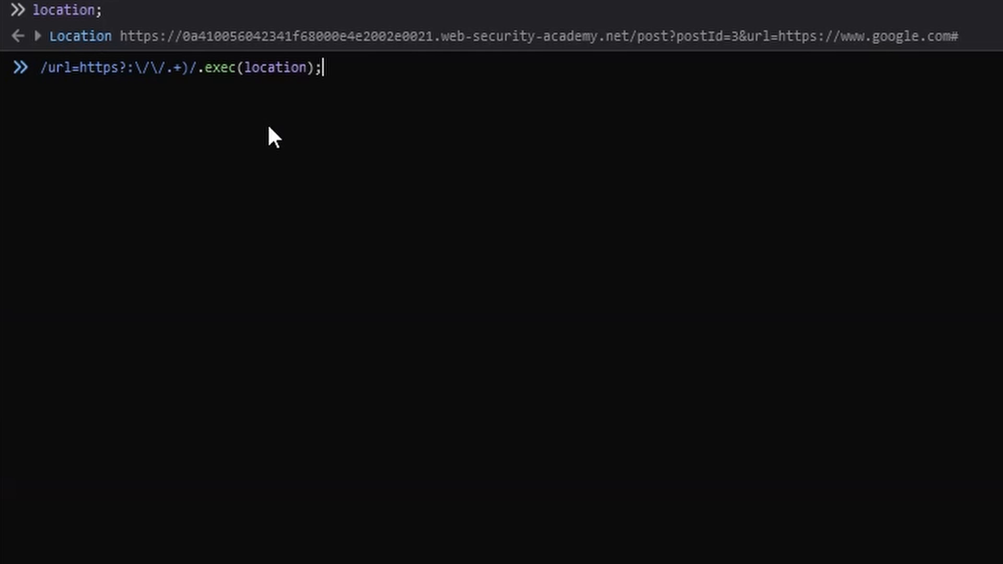
mouse_move(274, 146)
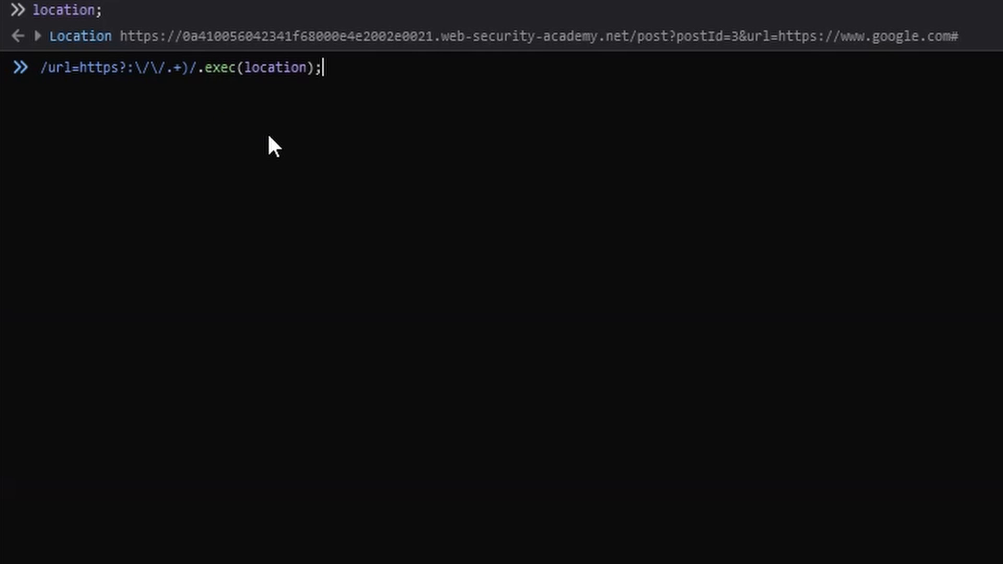
mouse_move(391, 116)
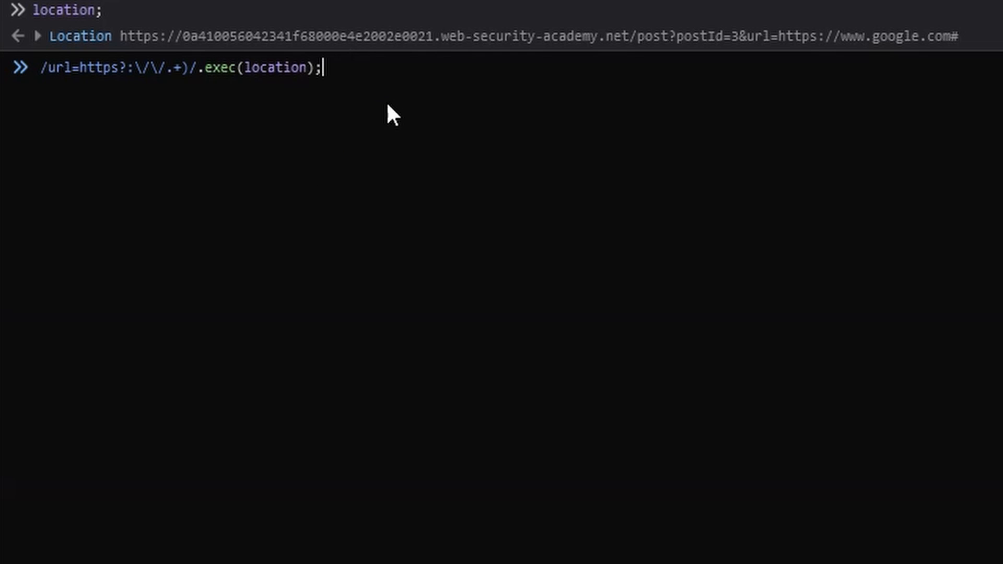
key("Enter")
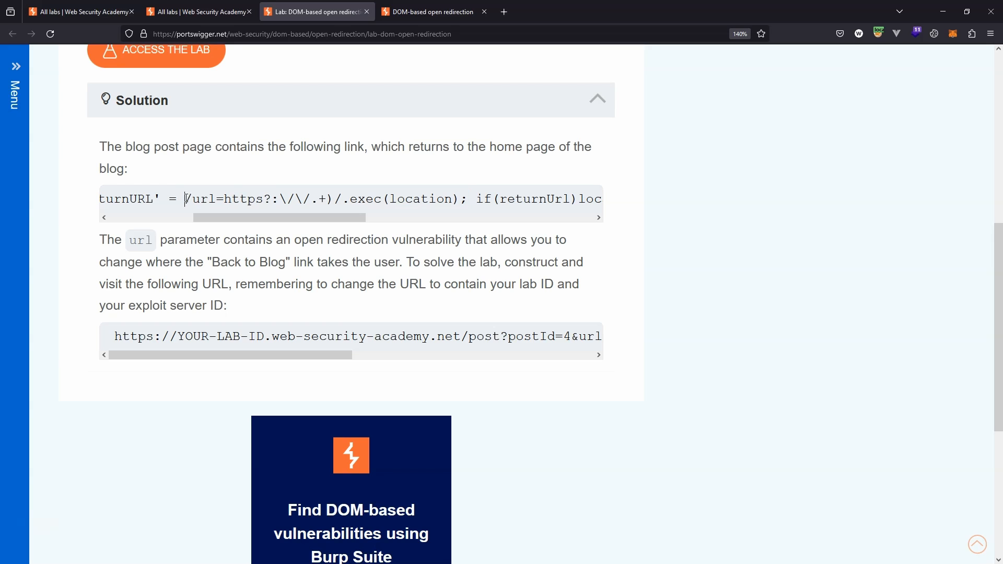
left_click_drag(185, 199, 342, 199)
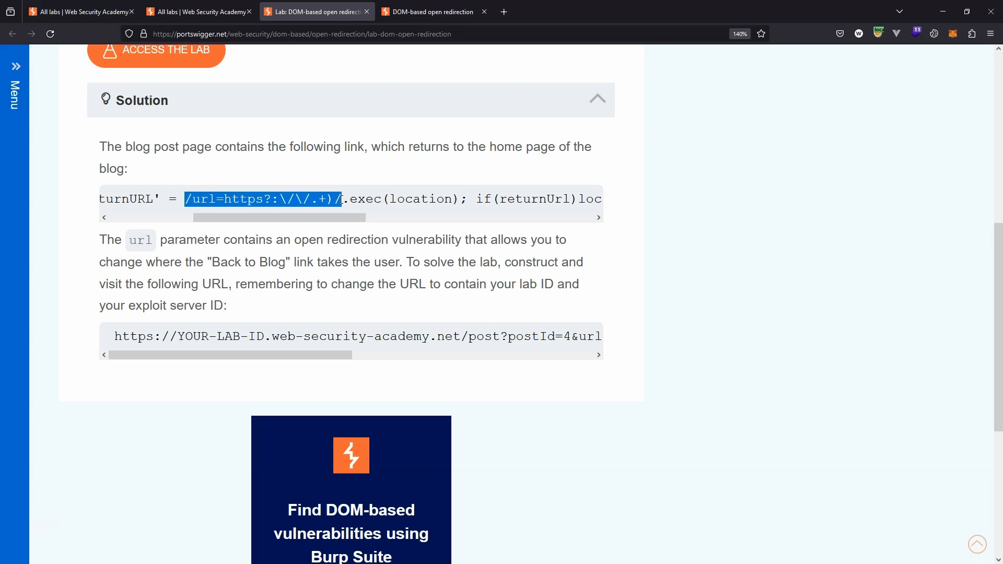
left_click(328, 199)
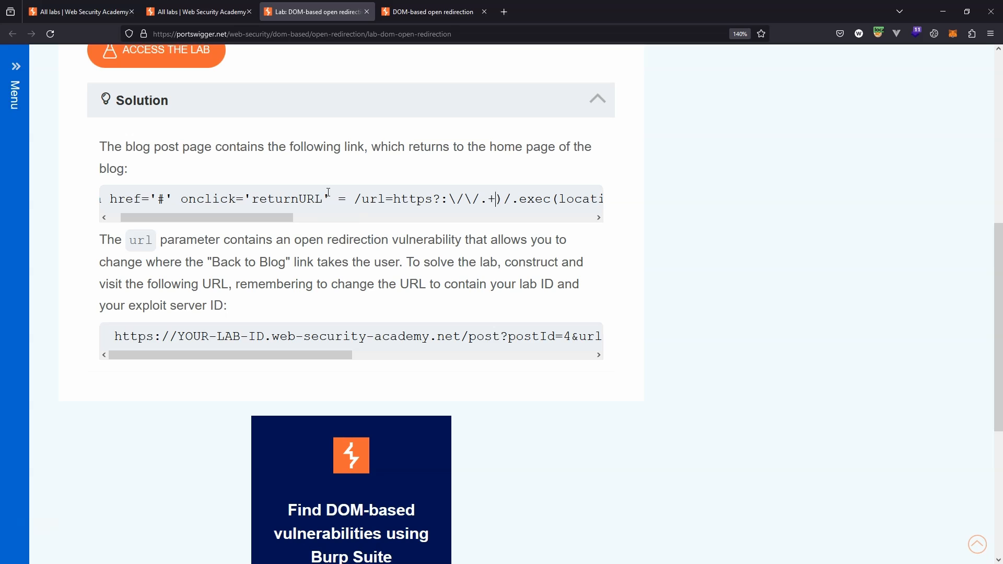
double_click(325, 199)
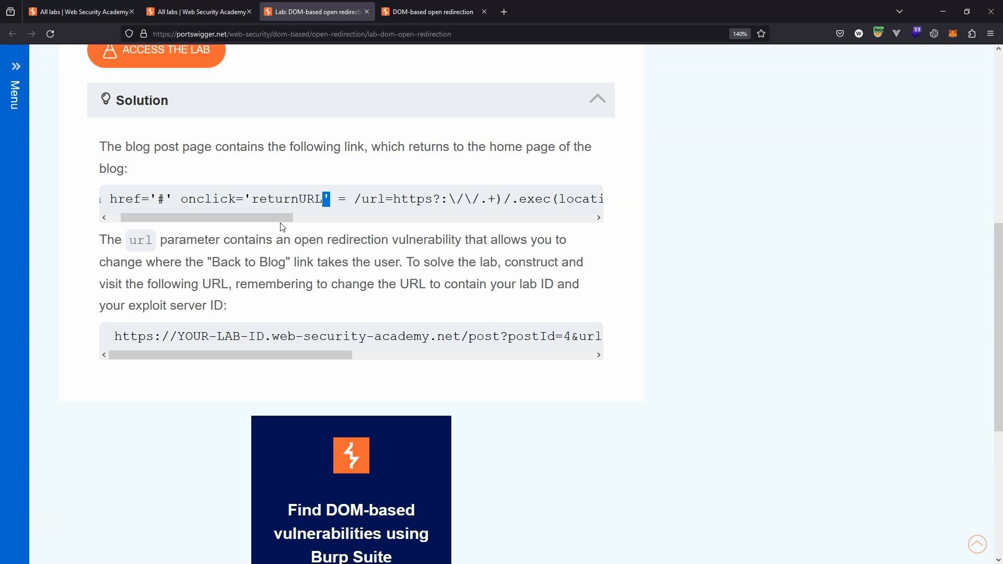
mouse_move(275, 217)
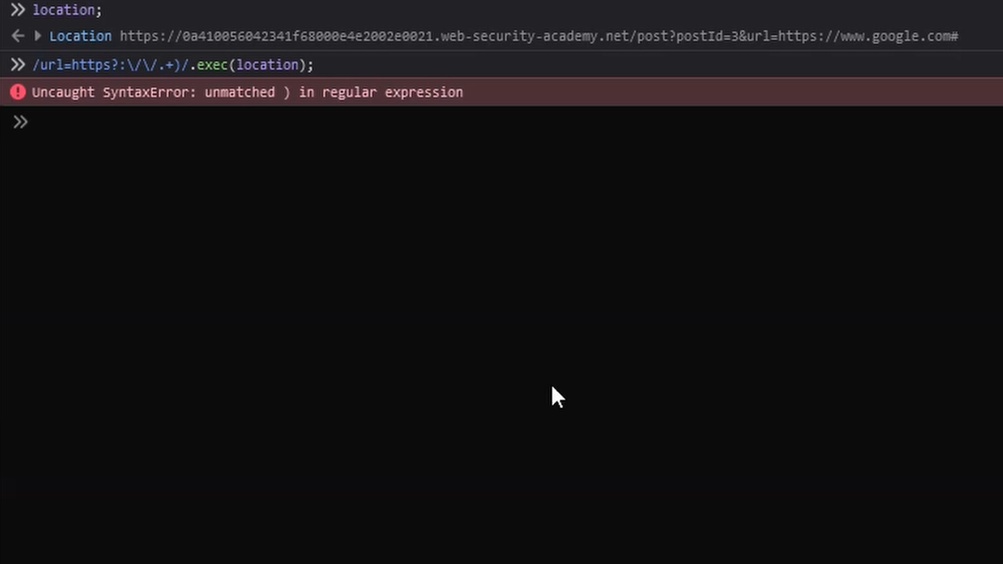
mouse_move(100, 120)
type("/url=(https?:\\/\\/.+)/.exec(location);")
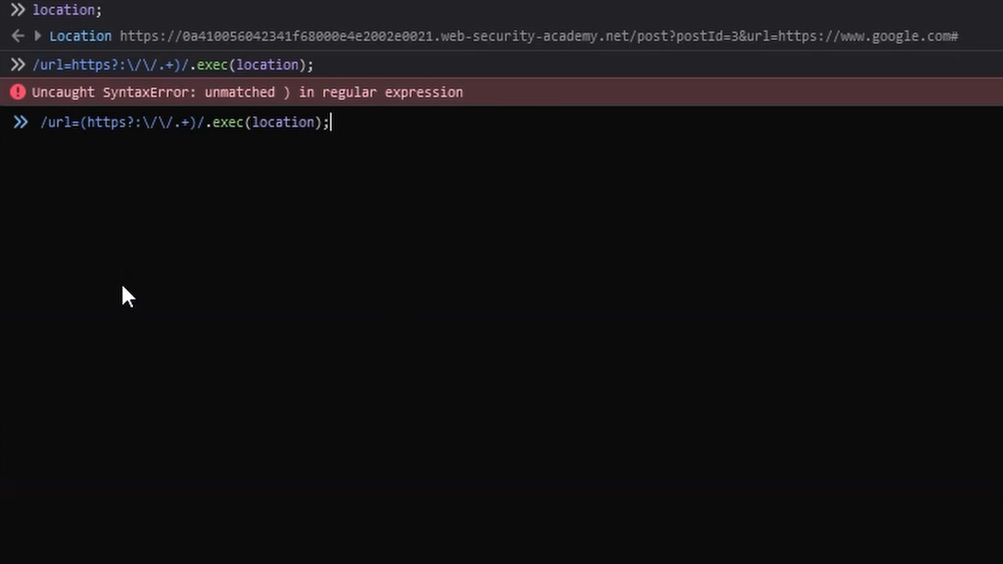
key("Enter")
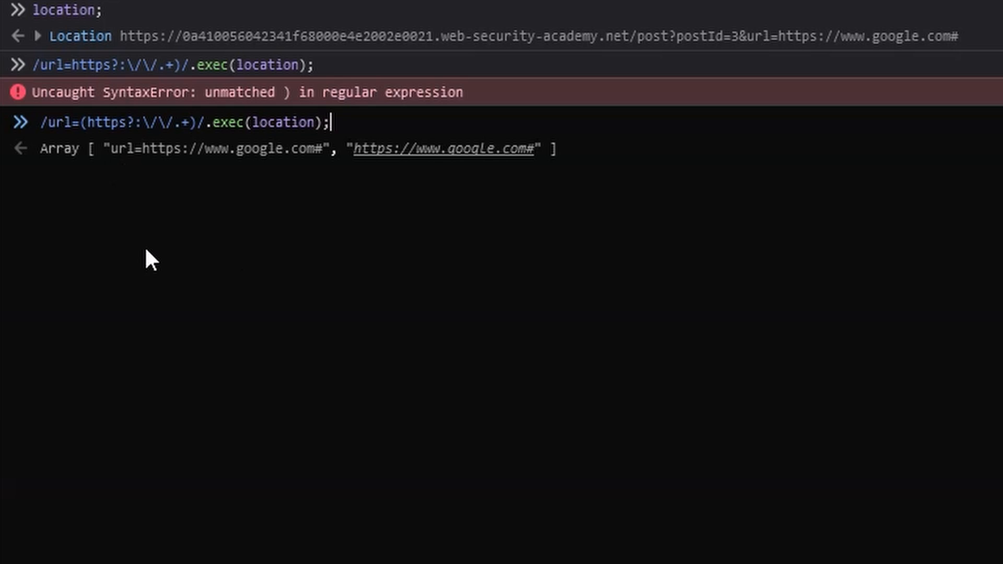
mouse_move(157, 250)
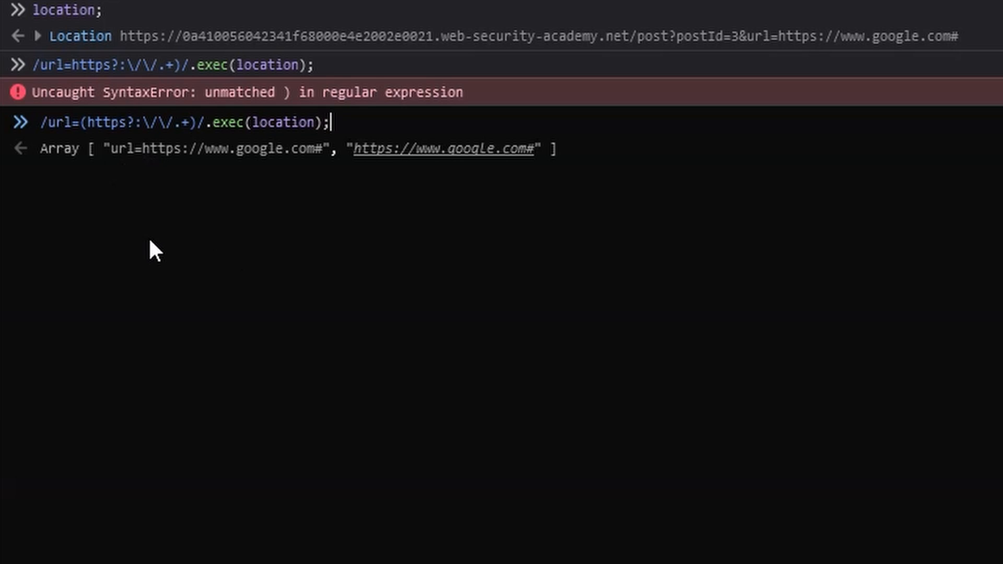
mouse_move(342, 265)
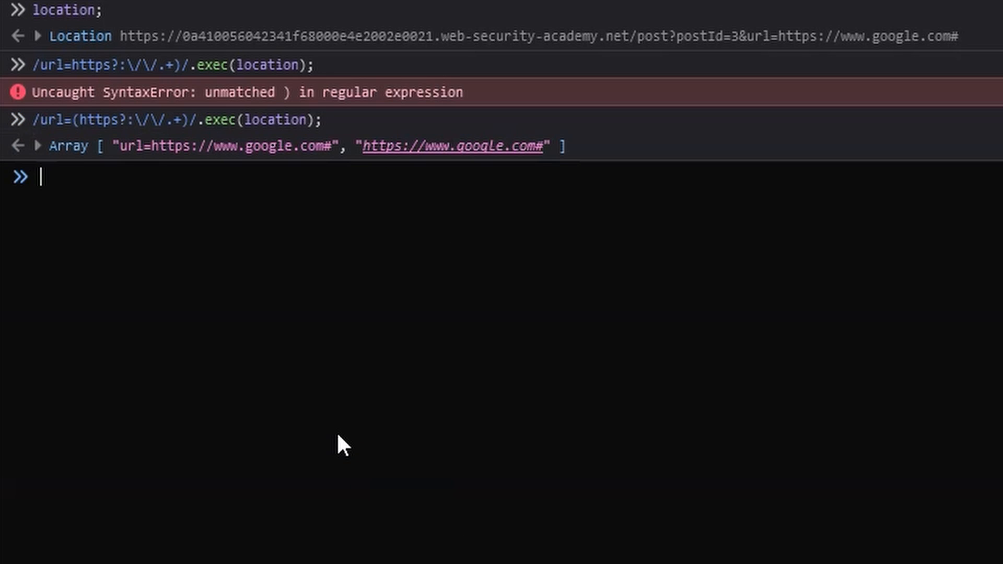
mouse_move(319, 358)
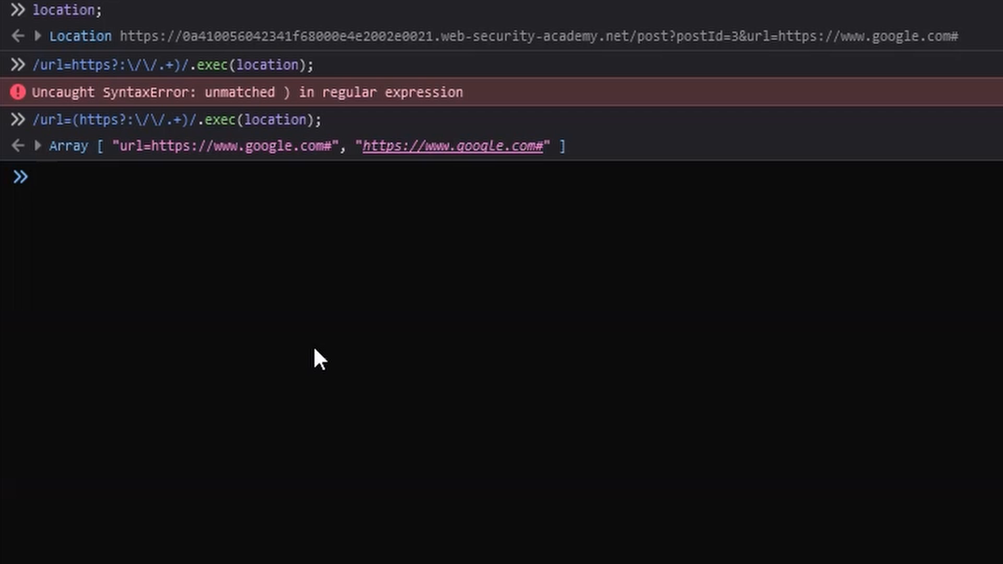
mouse_move(331, 406)
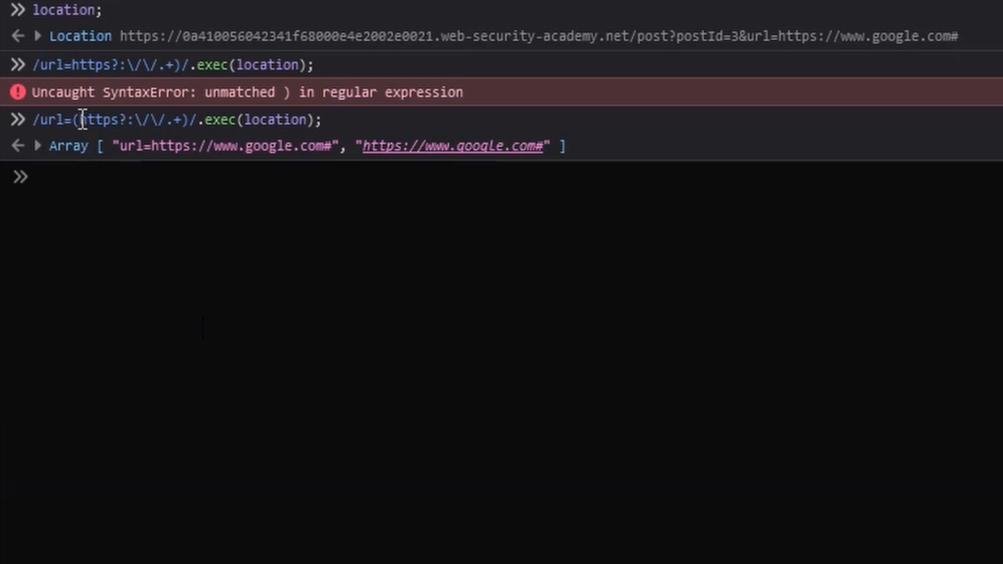
left_click_drag(81, 119, 186, 120)
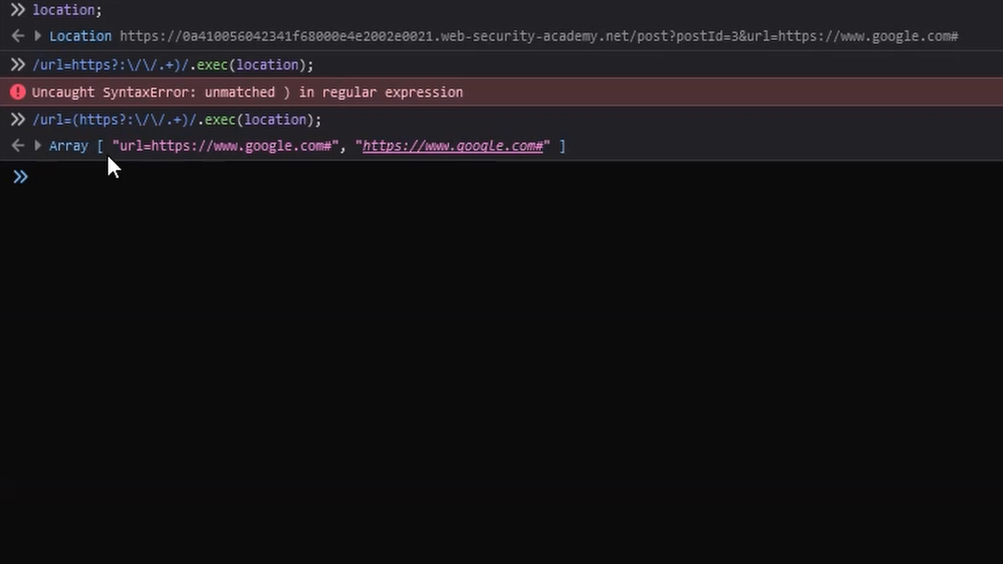
left_click_drag(114, 146, 342, 146)
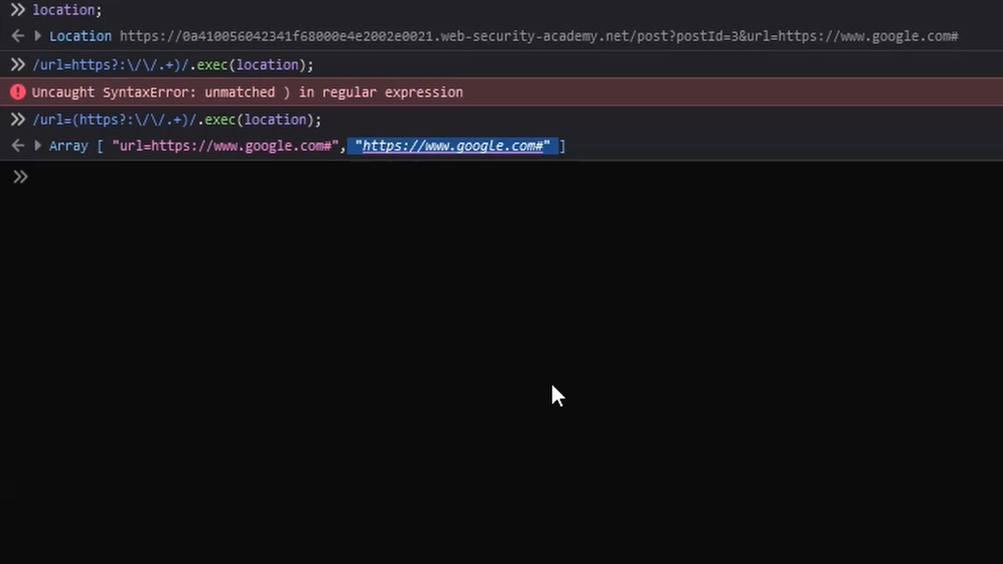
mouse_move(643, 350)
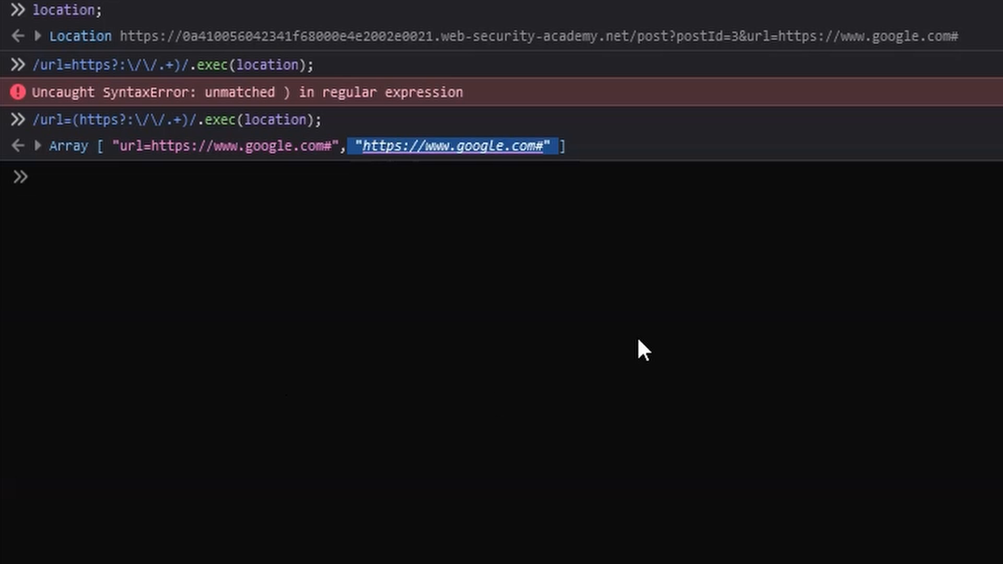
mouse_move(586, 327)
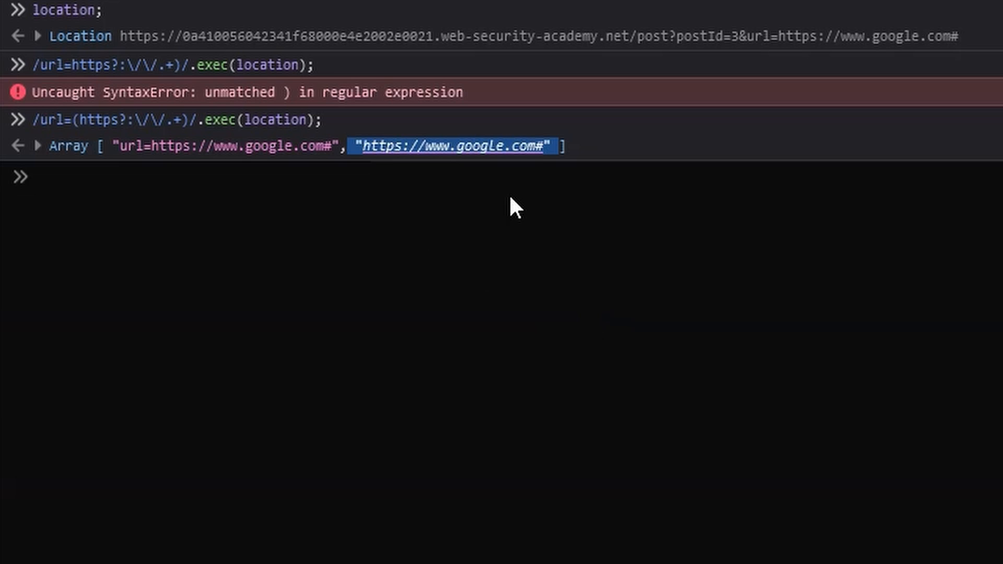
mouse_move(555, 303)
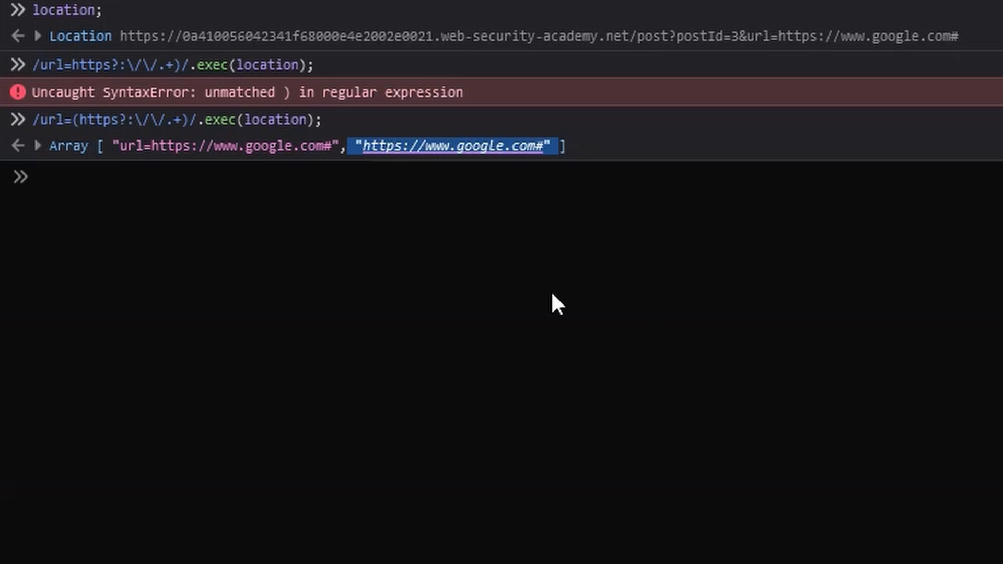
mouse_move(456, 222)
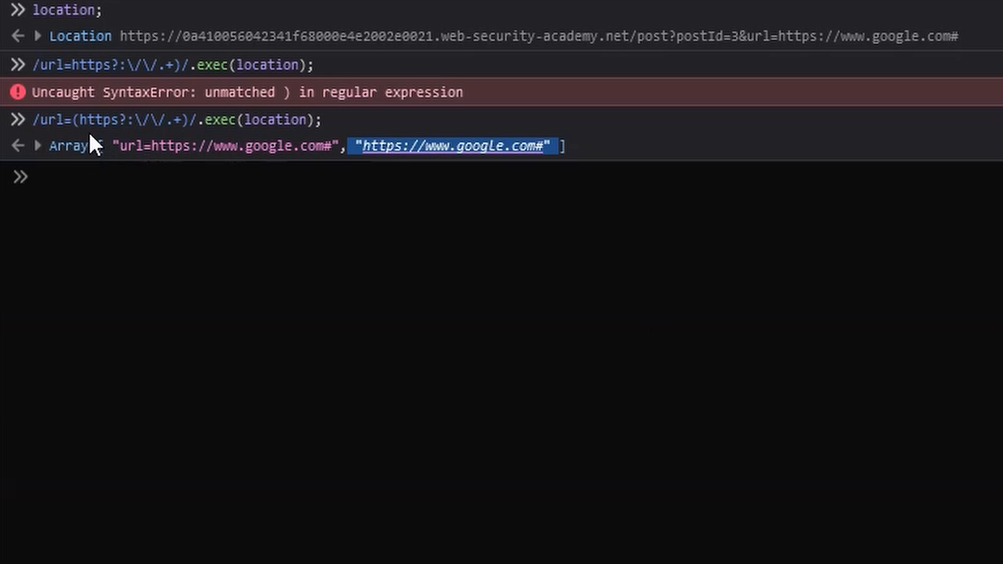
mouse_move(198, 144)
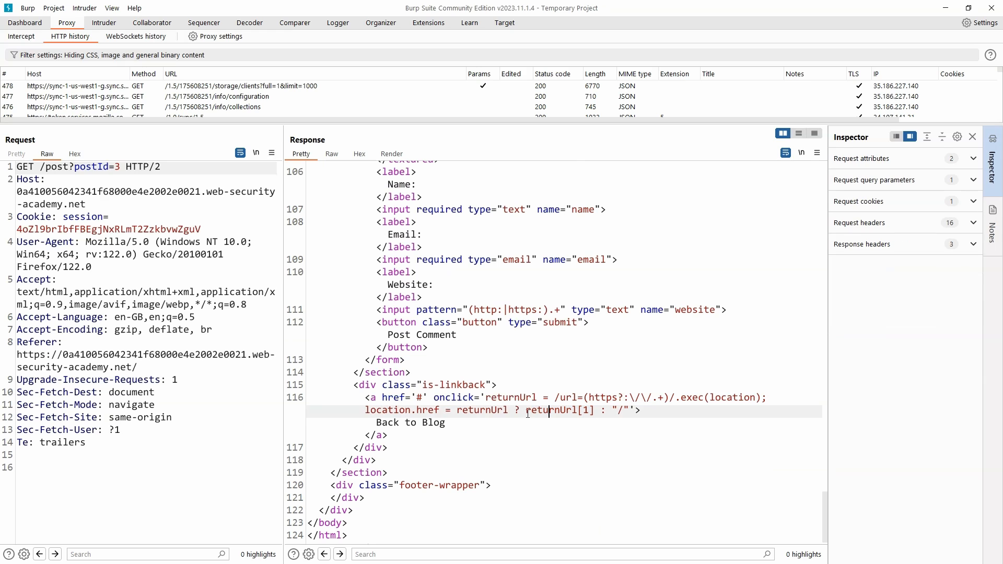
Step: Highlight the returnUrl redirect code in the GET /post?postId=3 response
left_click_drag(527, 410, 595, 410)
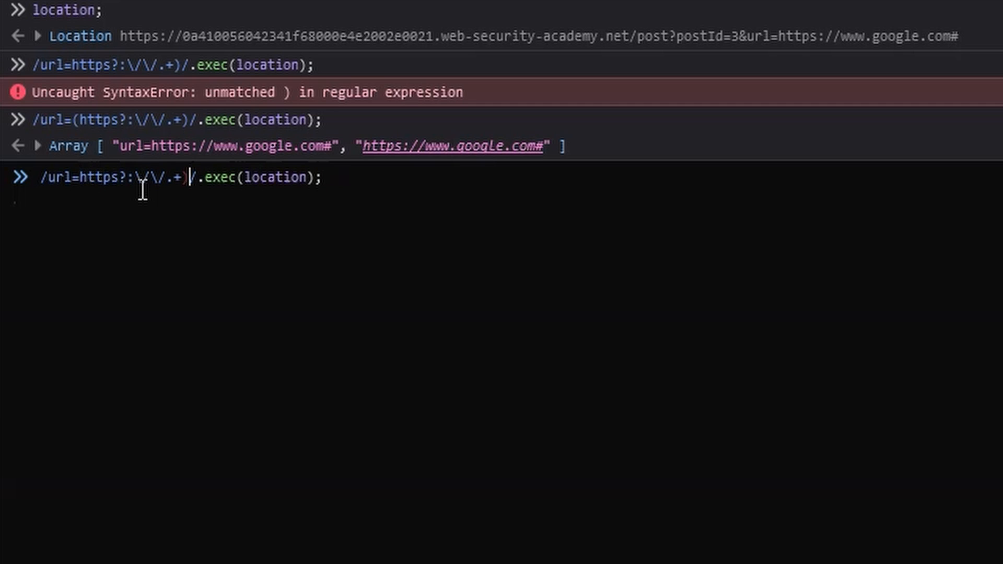
Step: Run the regex without its capture group, then return to the lab's Solution
key("Enter")
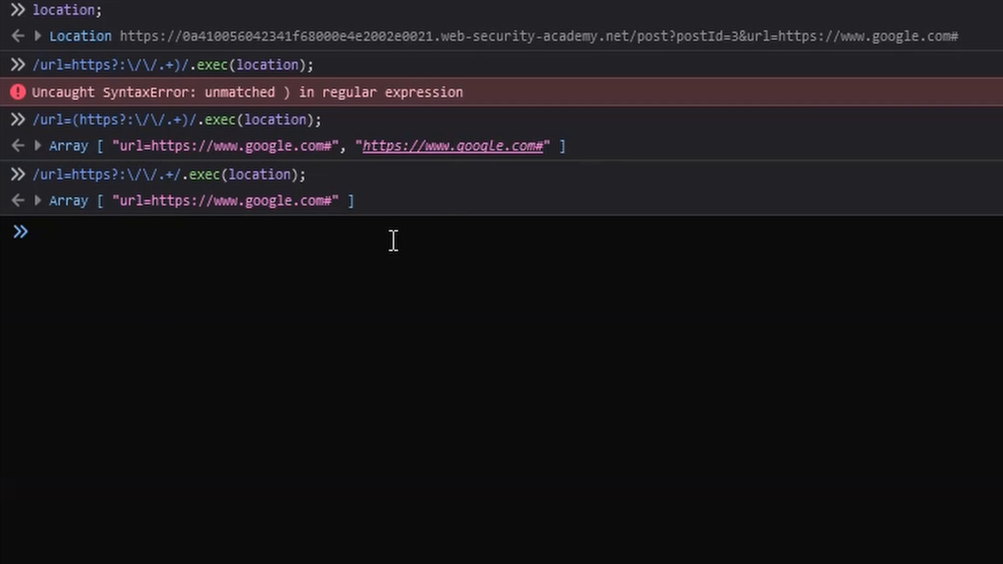
mouse_move(381, 228)
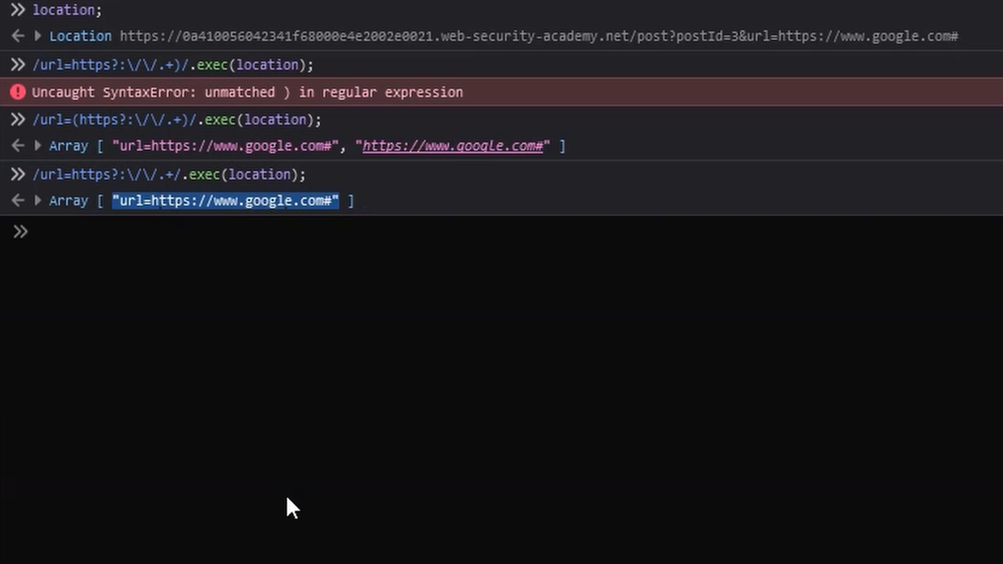
left_click(316, 11)
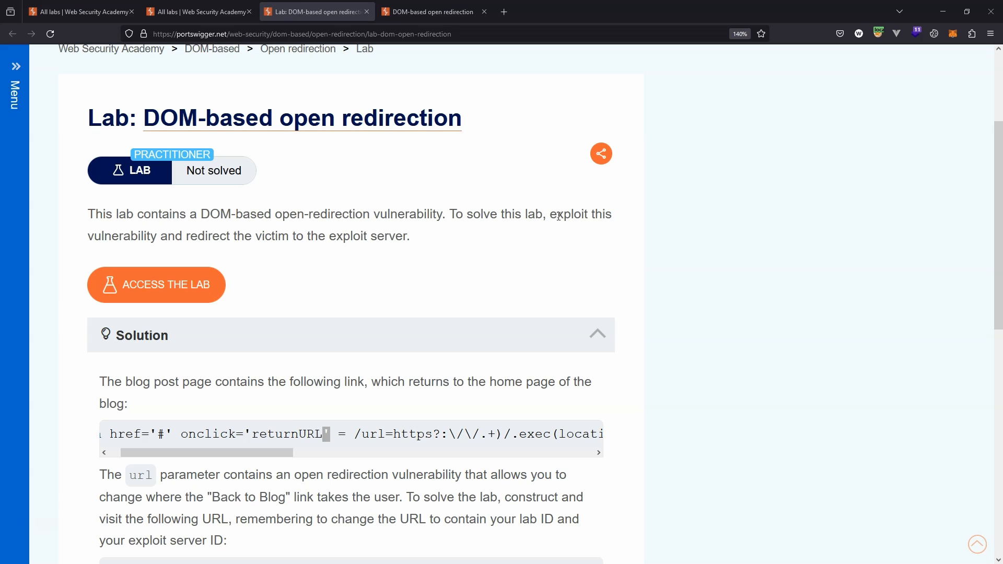
Step: Open the exploit server in a new tab and select its exploit URL for copying
left_click_drag(549, 214, 414, 236)
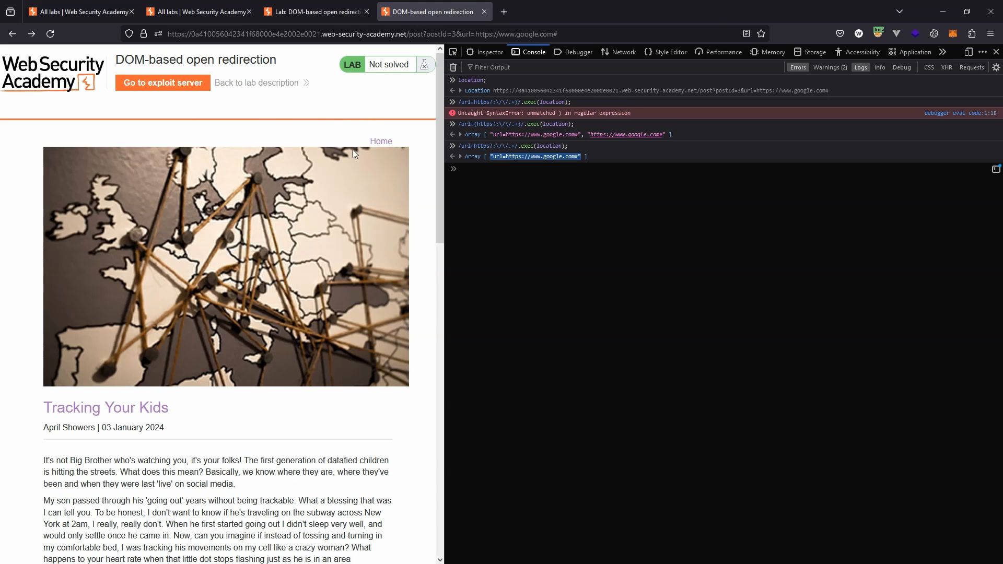
right_click(162, 82)
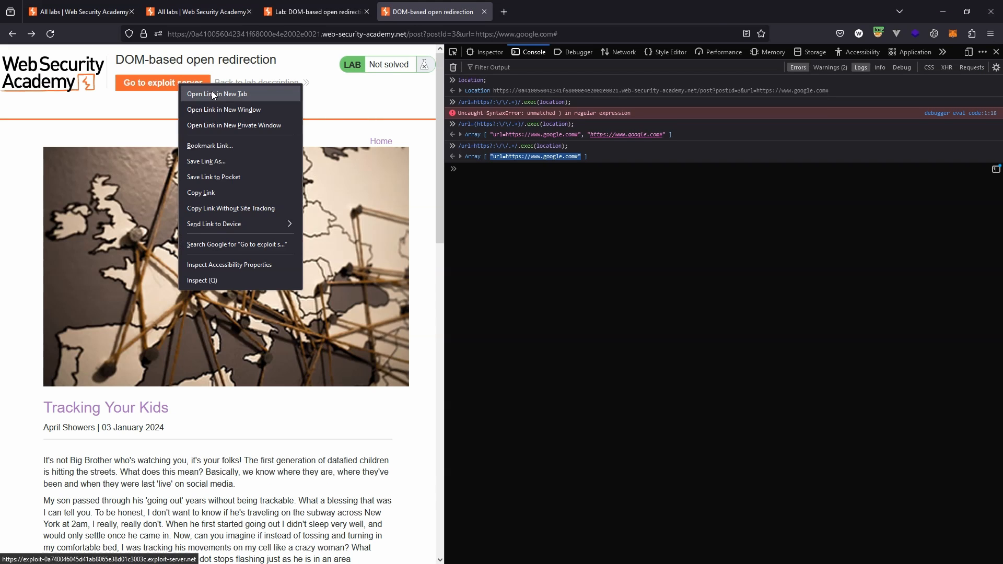
left_click(217, 93)
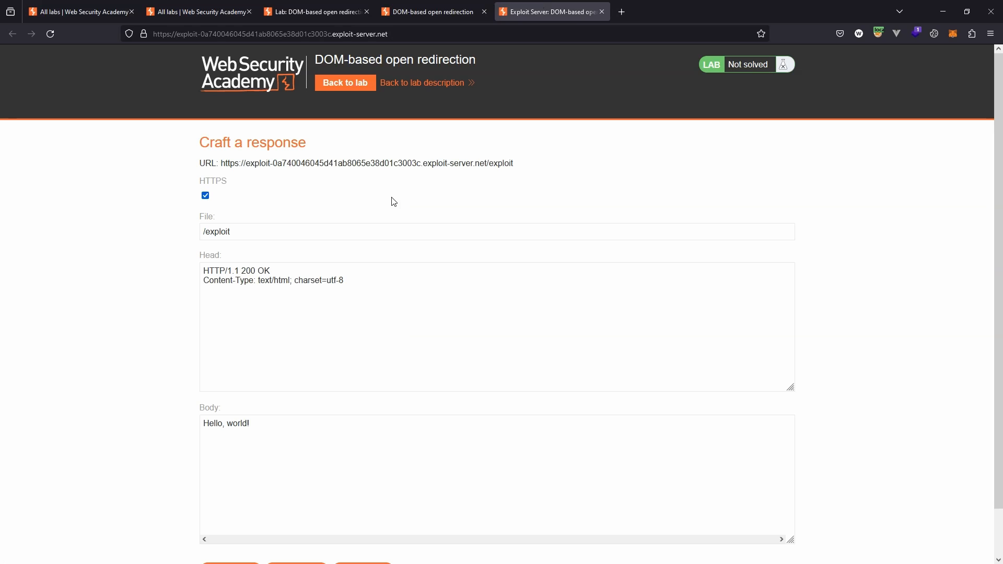
left_click_drag(428, 163, 513, 163)
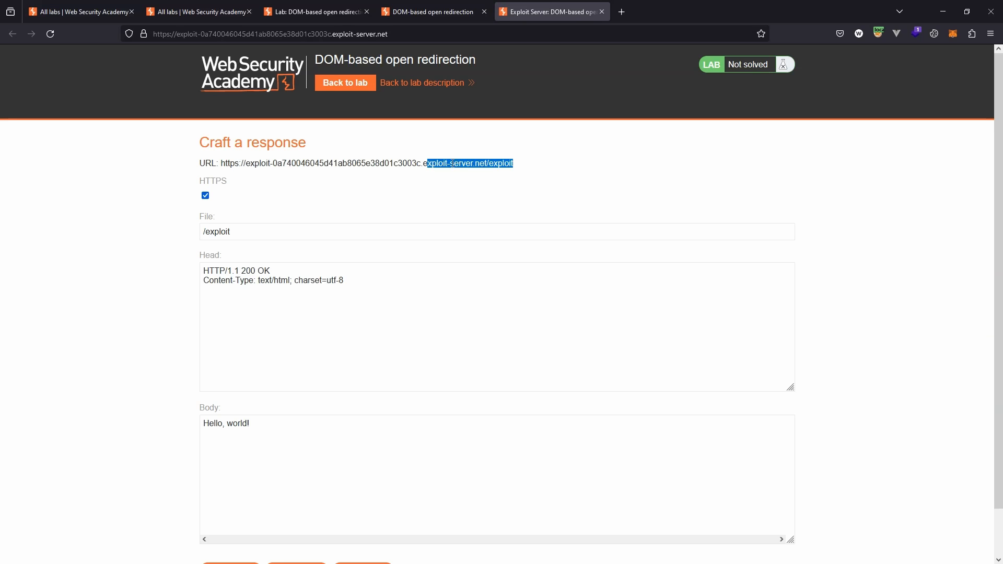
right_click(471, 163)
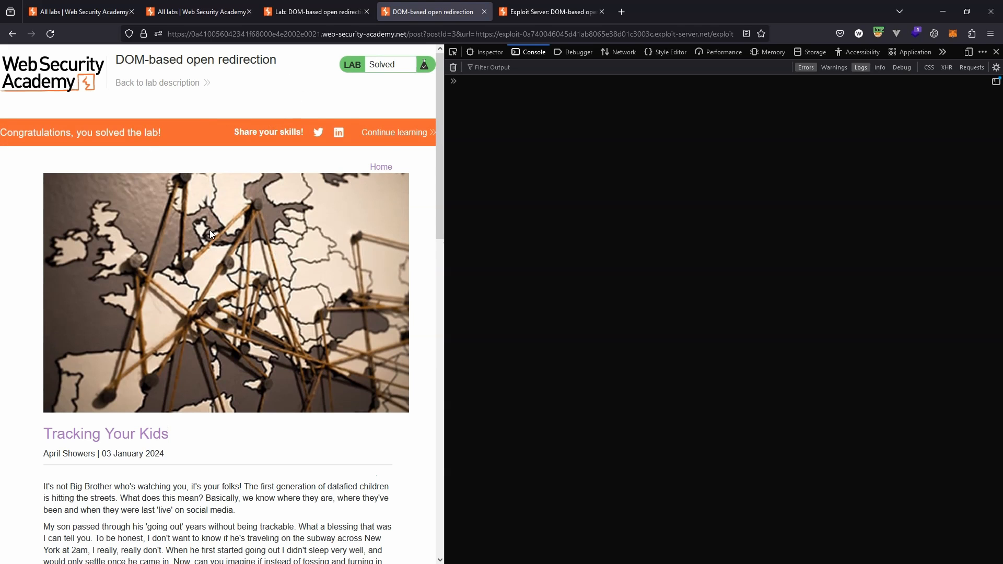
Step: Scroll to the end of the solved post, then select the lab domain in the address bar
scroll("down", 3)
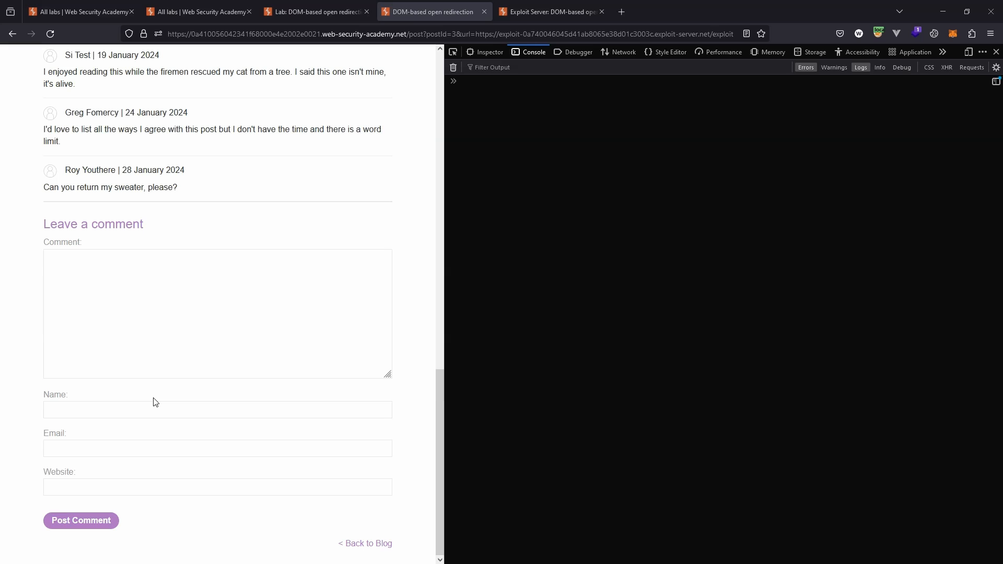
mouse_move(148, 386)
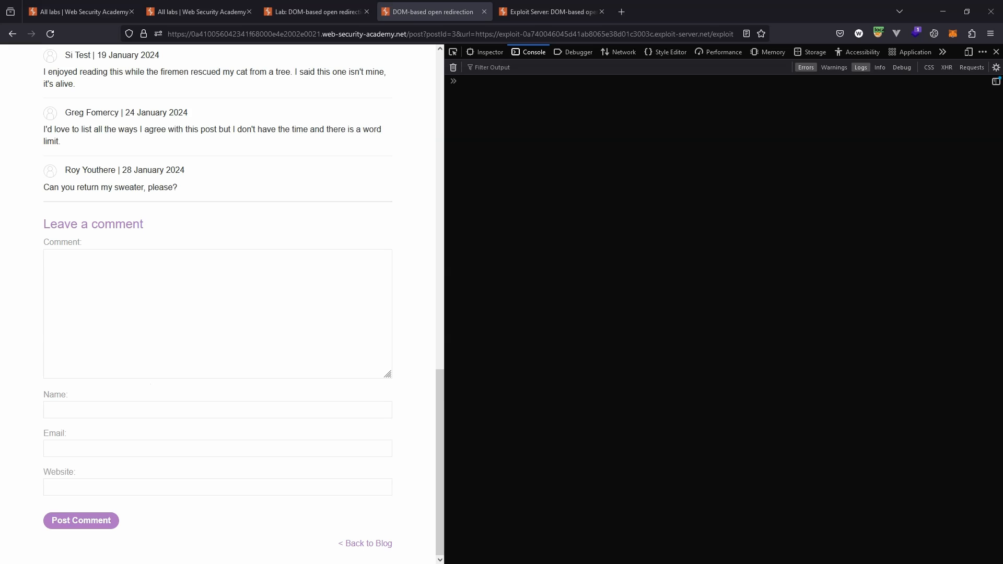
mouse_move(267, 205)
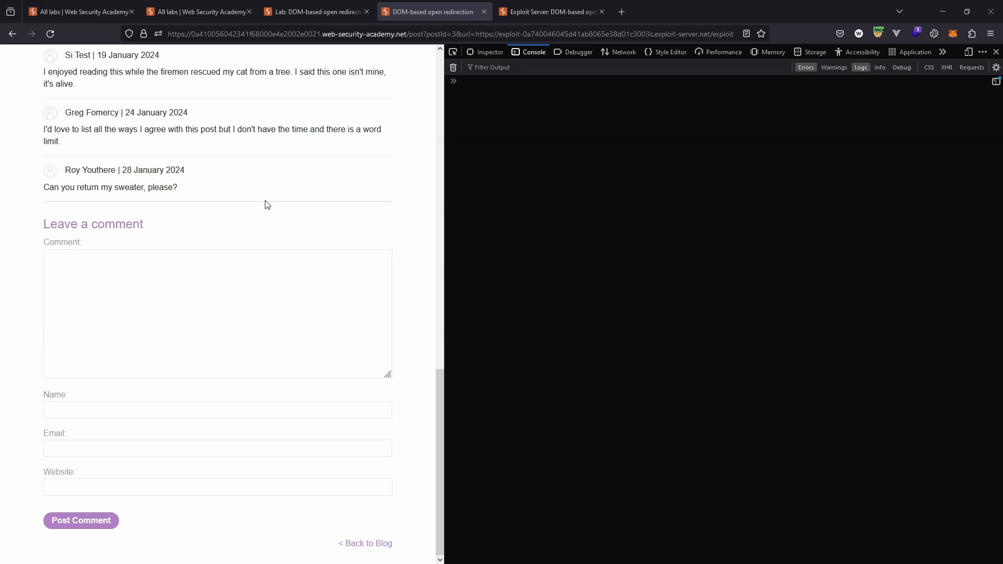
mouse_move(451, 47)
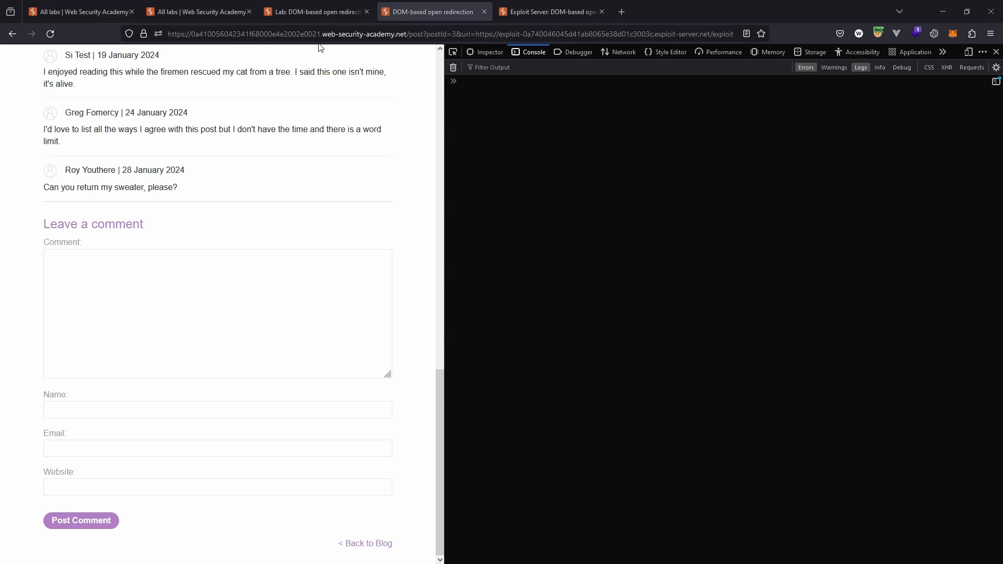
double_click(329, 34)
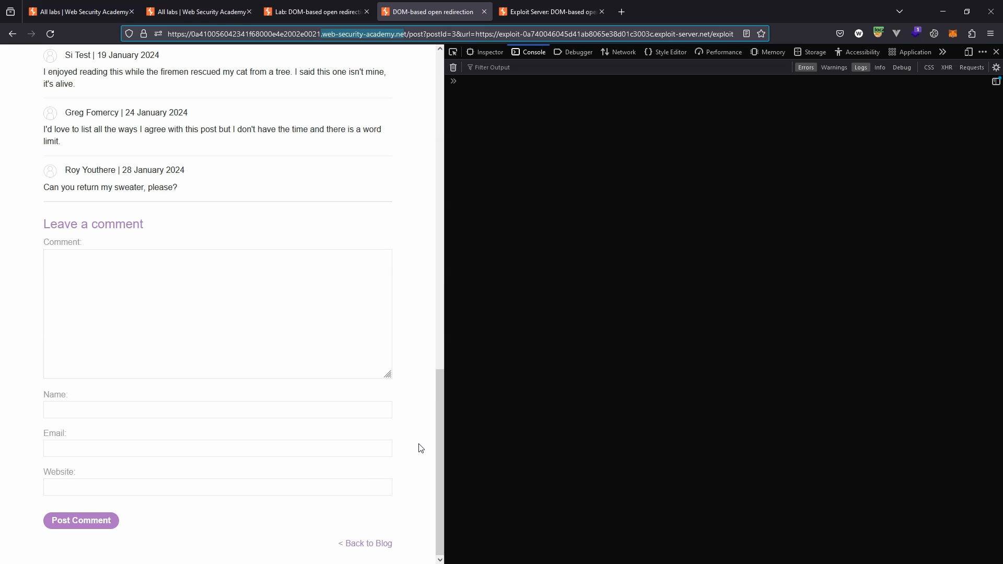
left_click(81, 521)
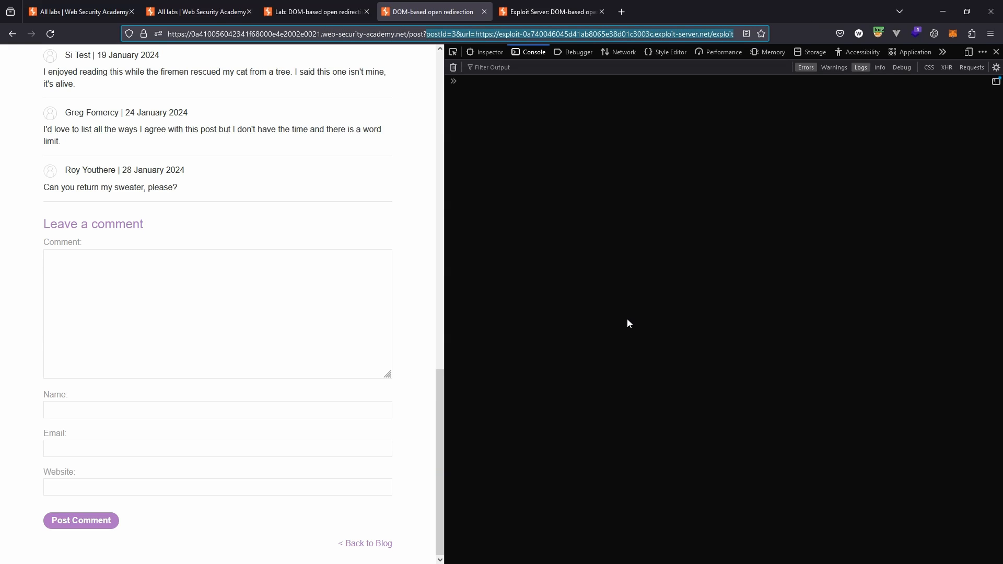
mouse_move(631, 318)
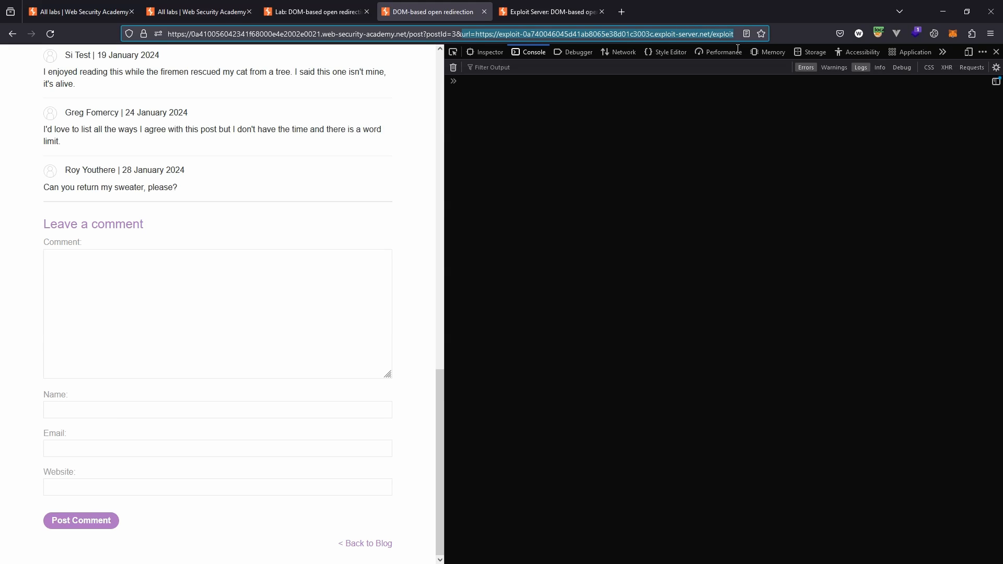
left_click_drag(550, 34, 734, 34)
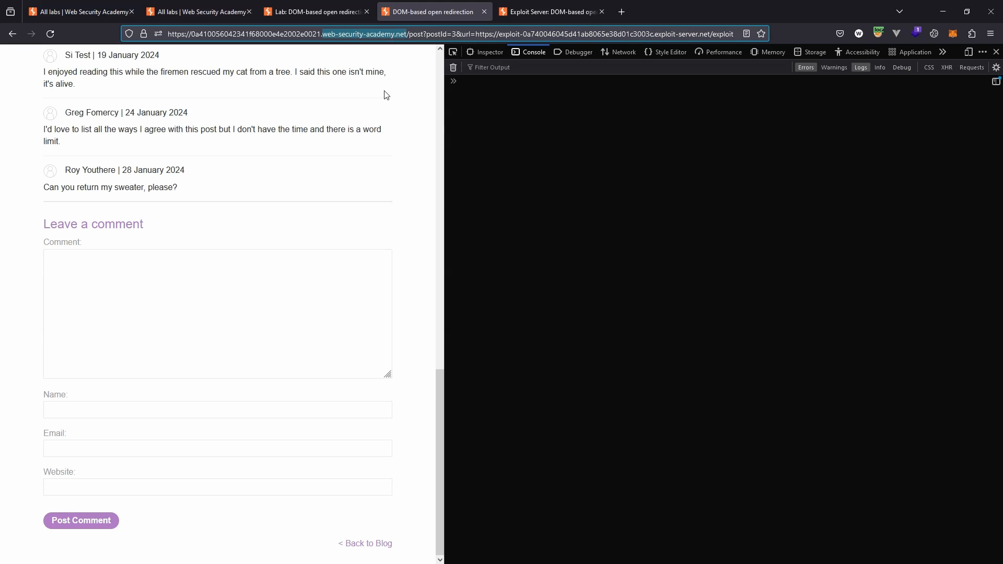
mouse_move(387, 116)
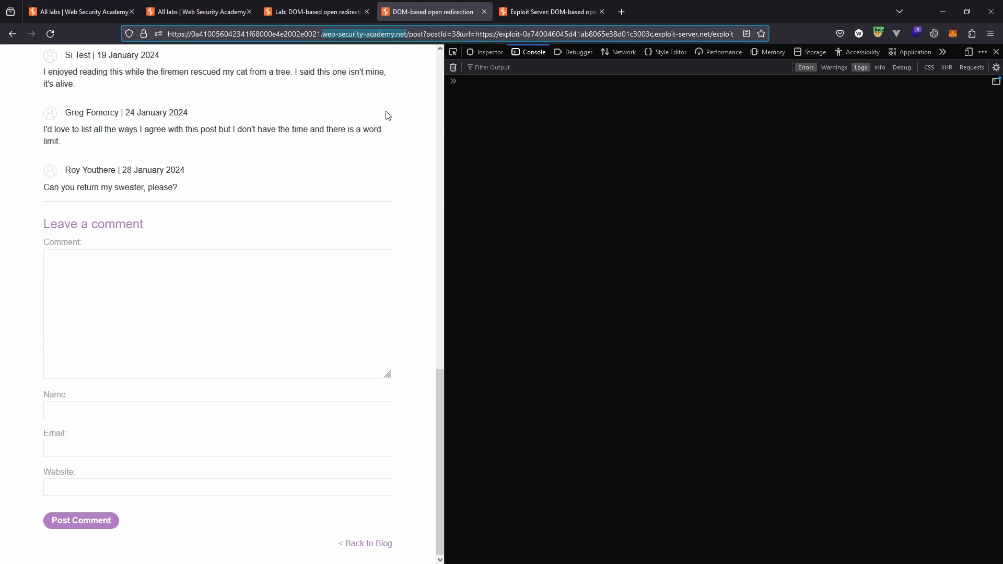
mouse_move(392, 93)
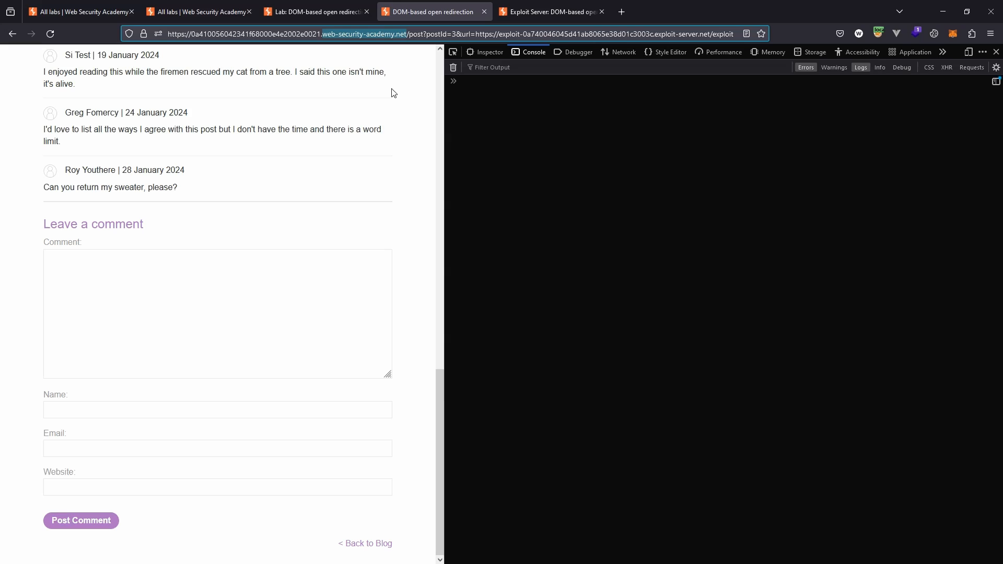
mouse_move(576, 52)
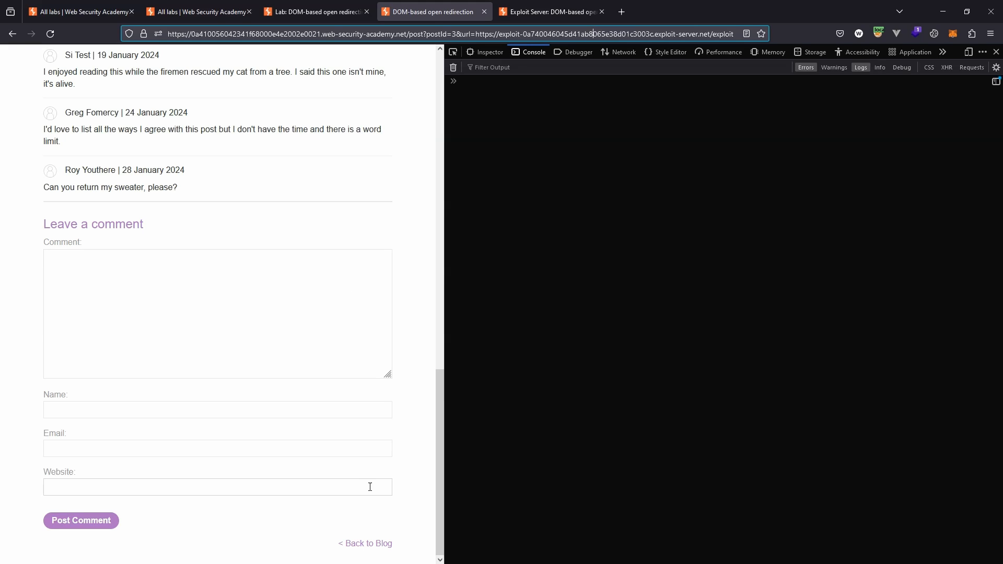
mouse_move(393, 538)
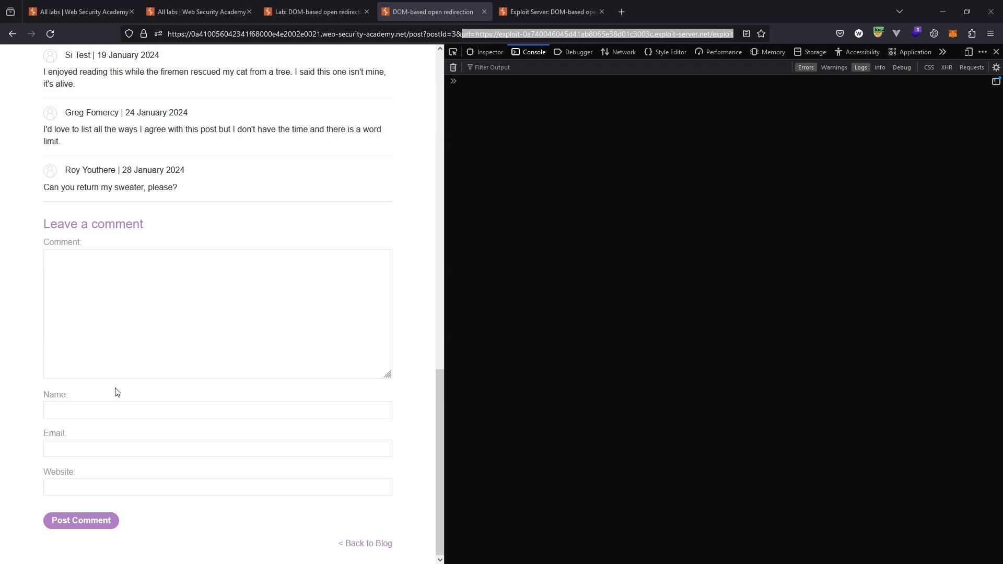
mouse_move(53, 250)
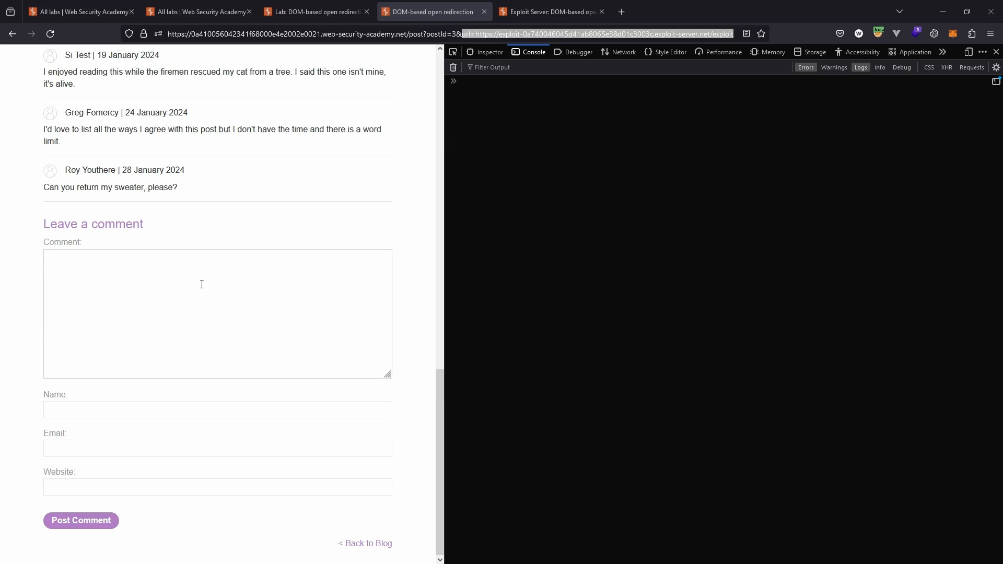
mouse_move(177, 276)
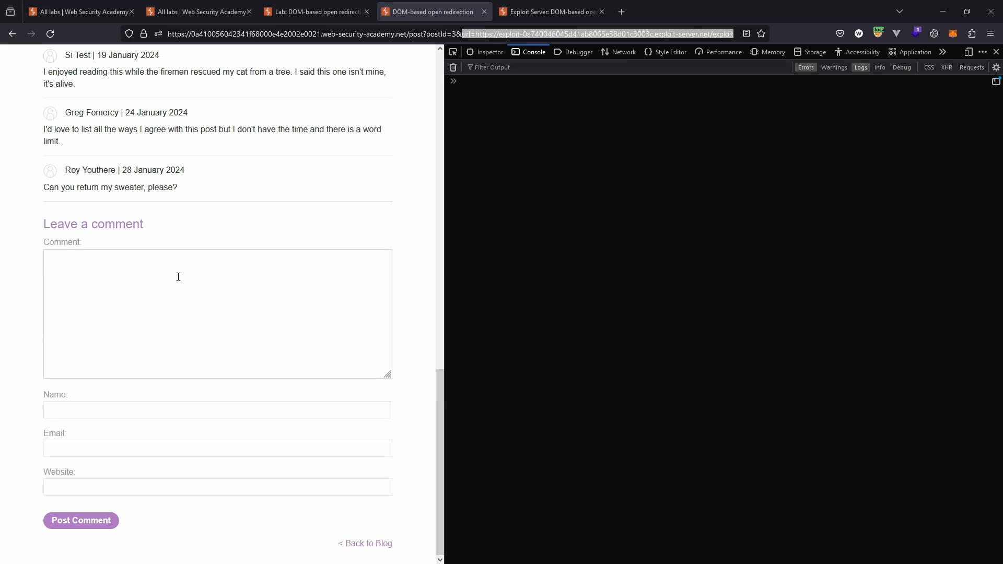
mouse_move(187, 409)
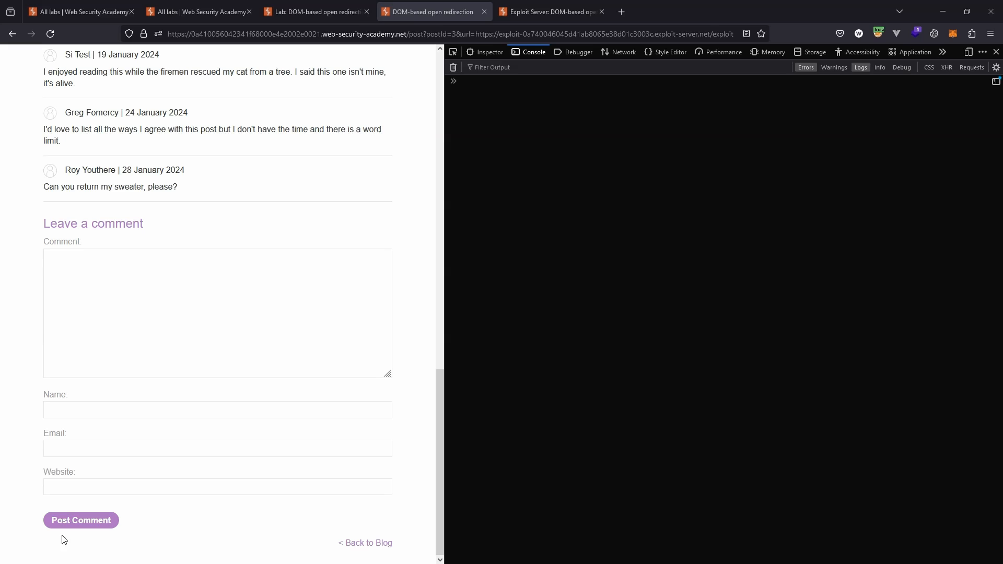
mouse_move(63, 539)
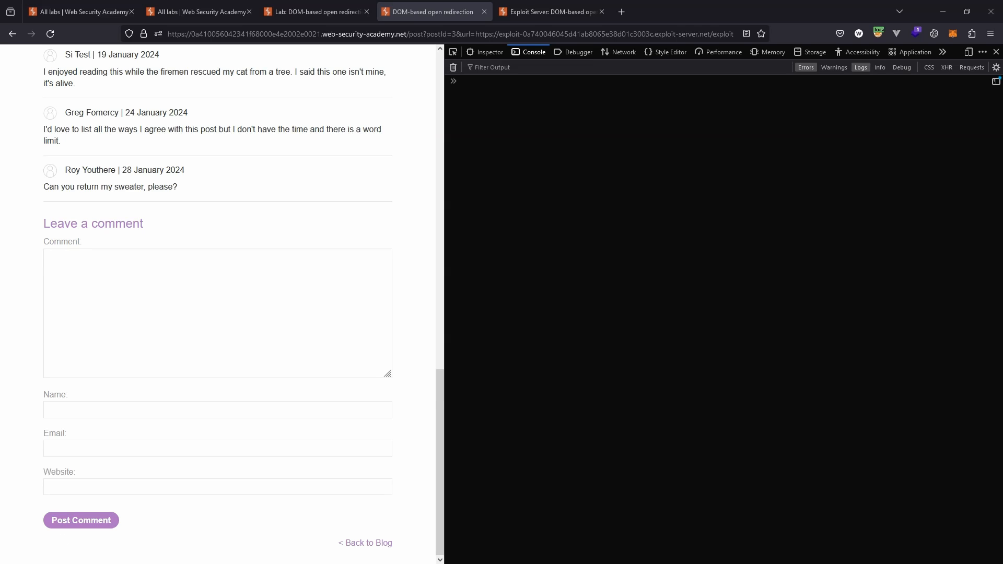
Step: Switch back to the 'Lab: DOM-based open redirection' description tab
left_click(314, 12)
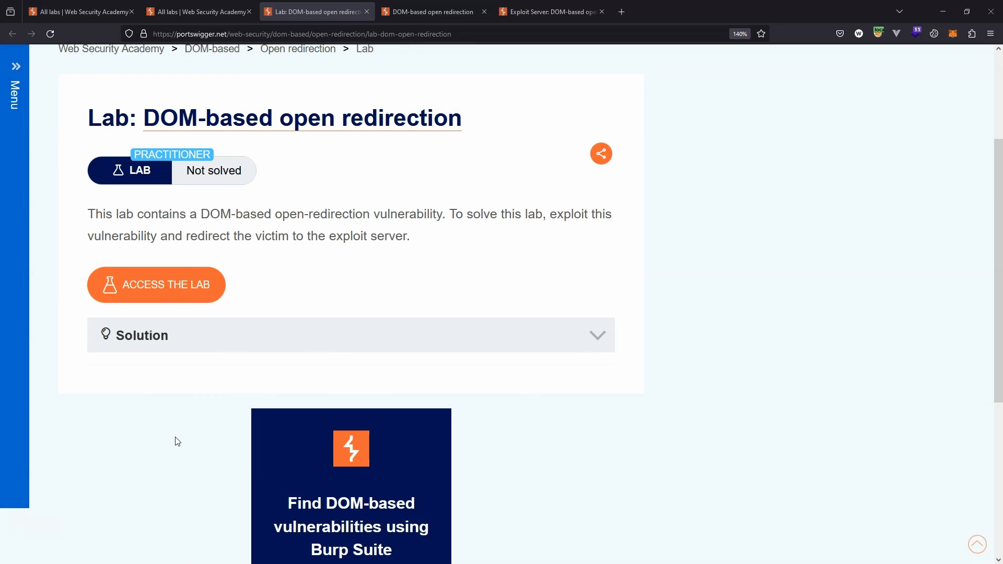